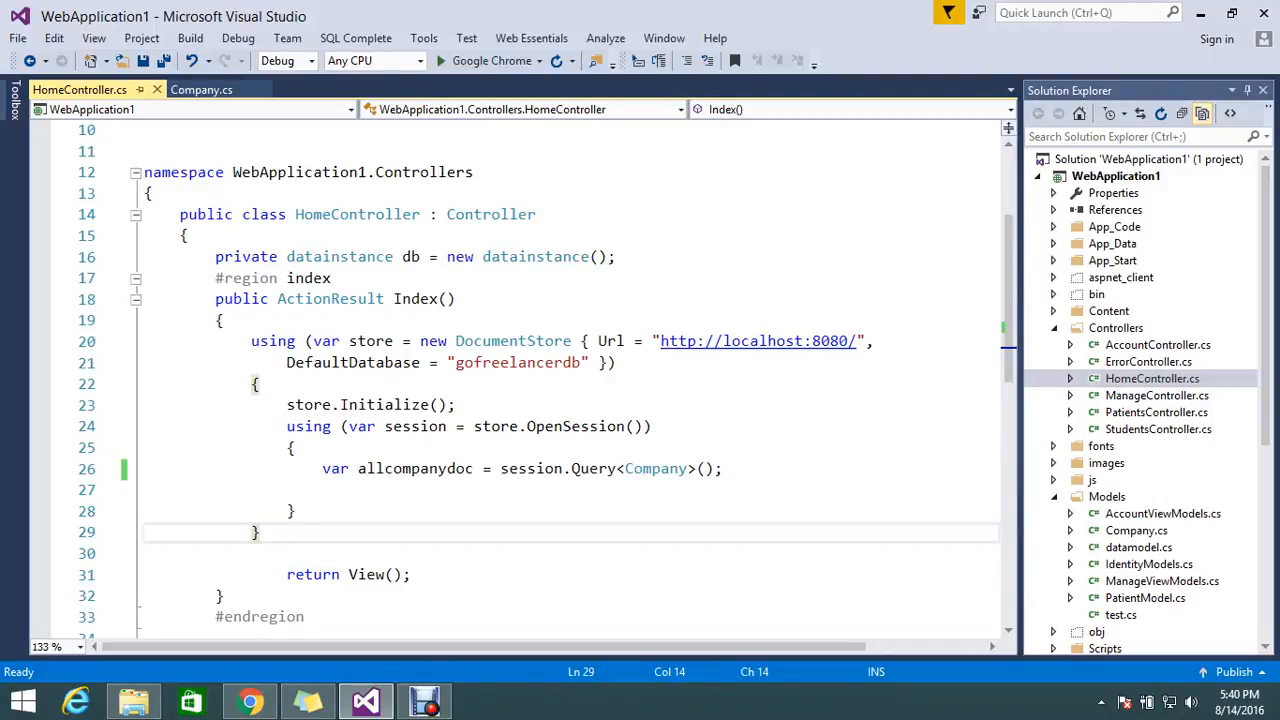
# - Create RavendbController in the Controllers folder from the MVC 5 Controller - Empty template
pyautogui.scroll(-3)
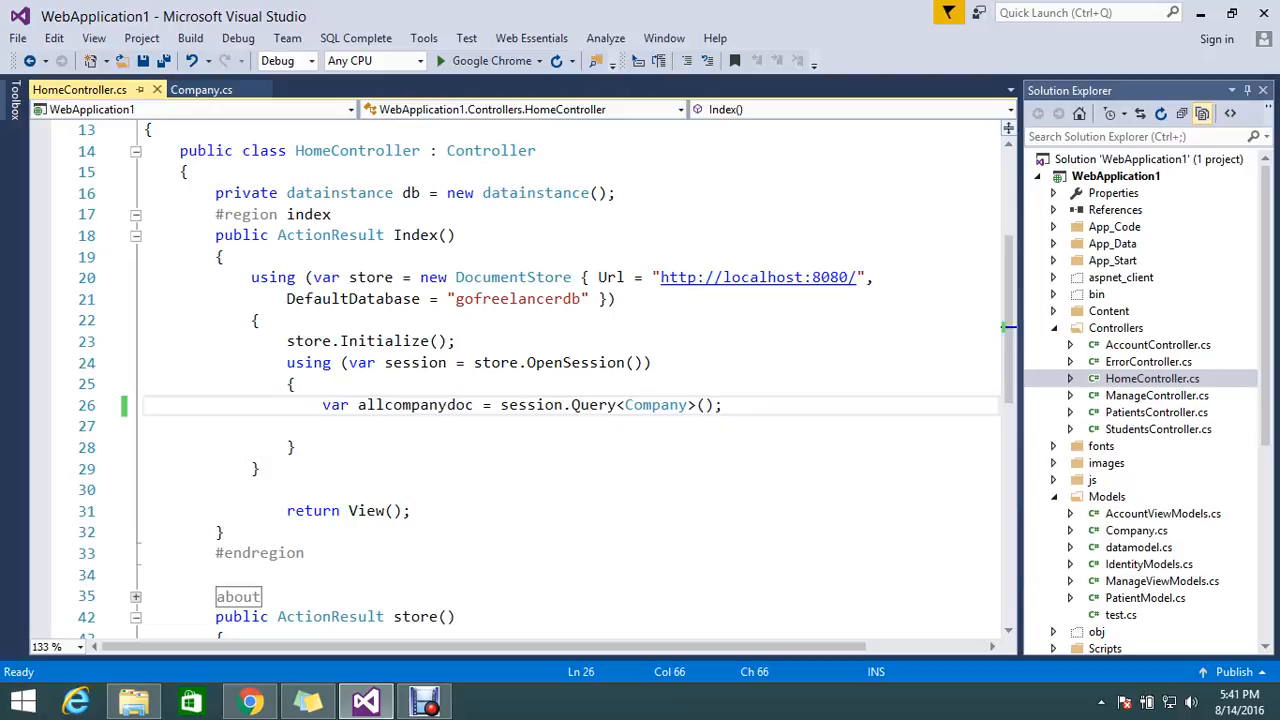
pyautogui.click(1116, 328)
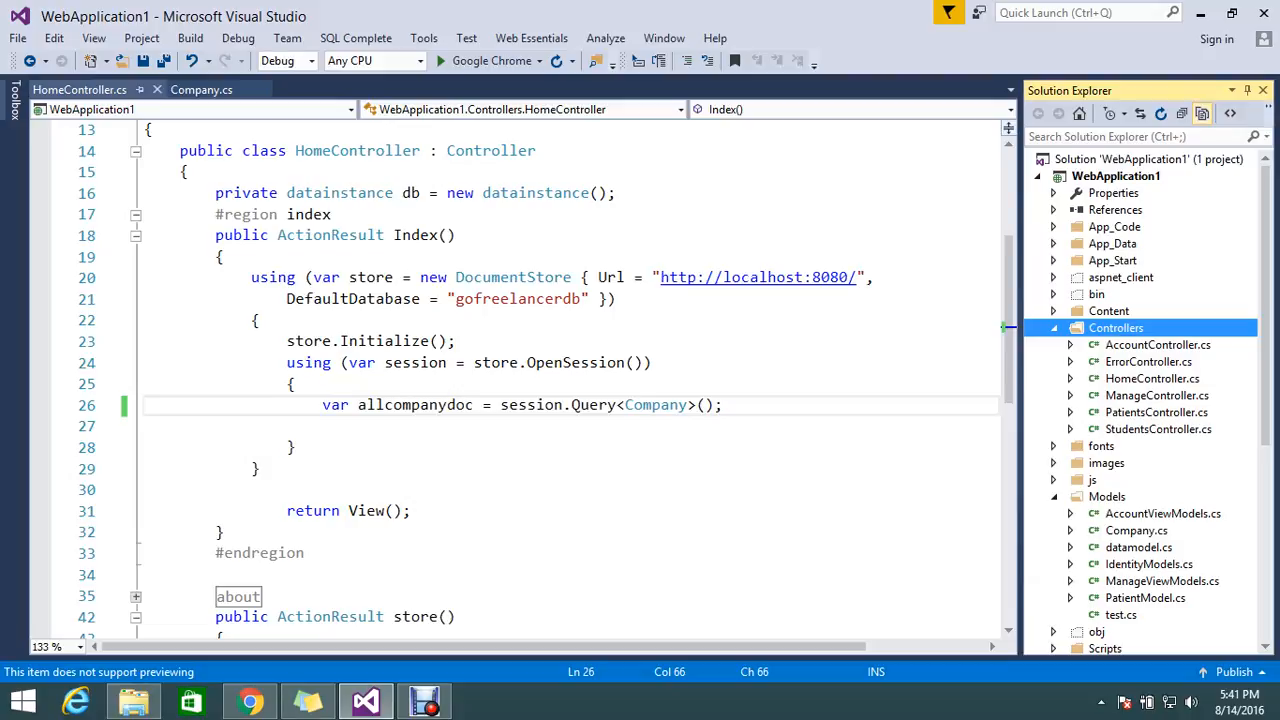
pyautogui.rightClick(1116, 328)
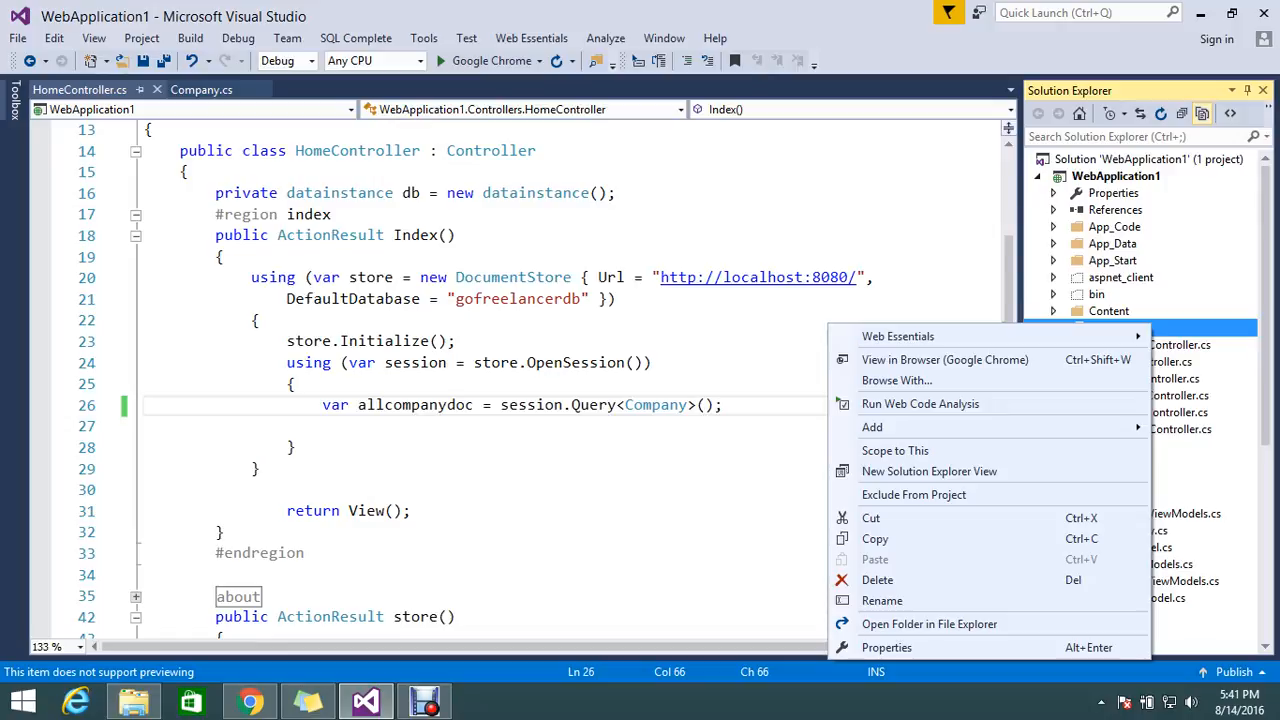
pyautogui.moveTo(894, 450)
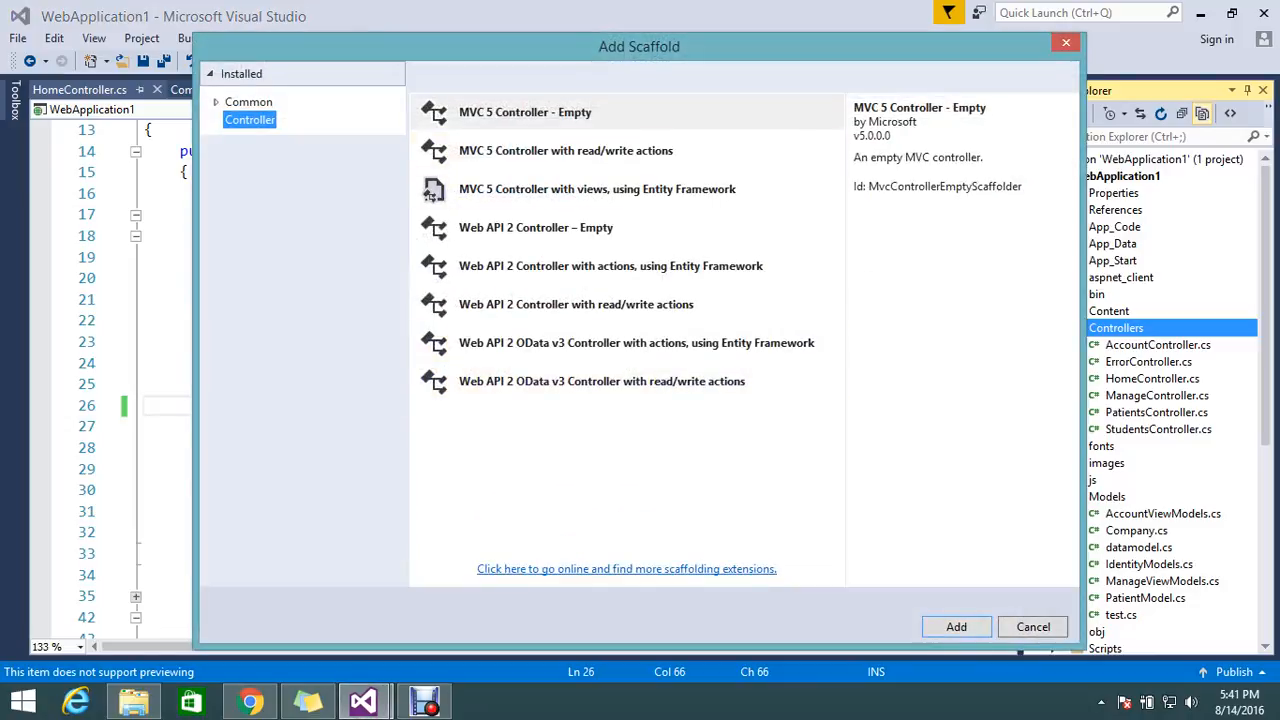
pyautogui.click(524, 112)
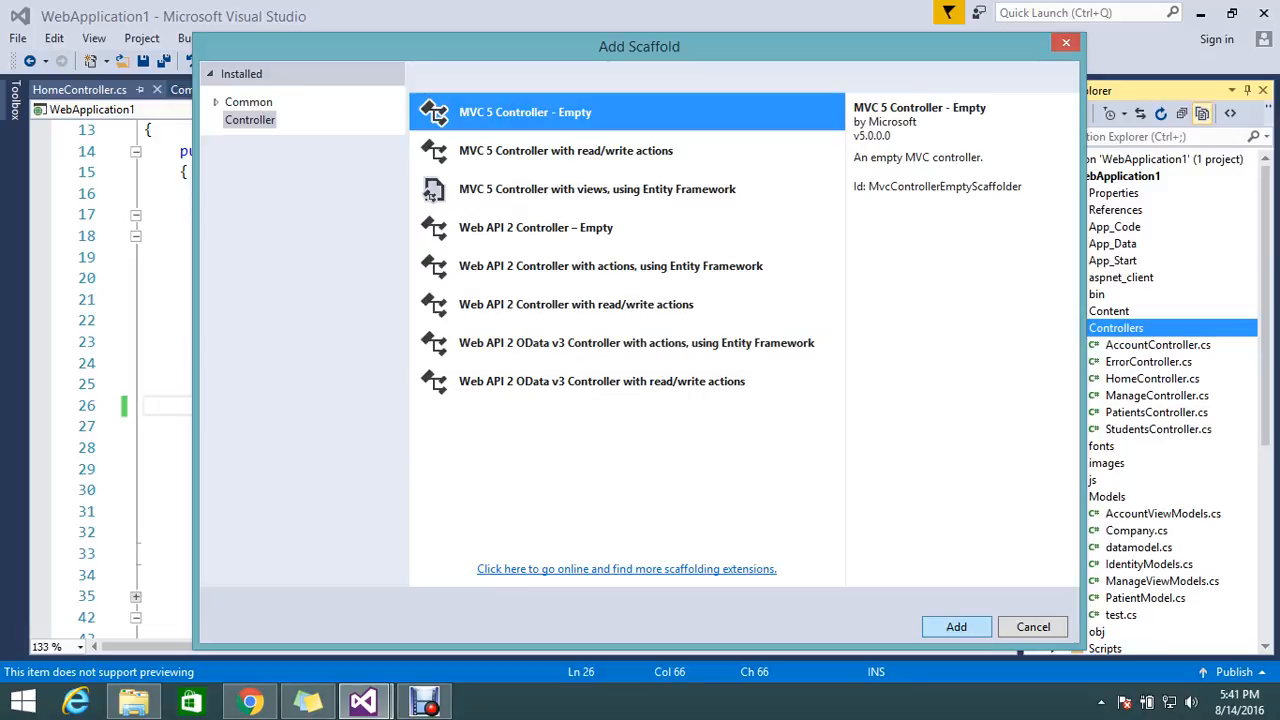
pyautogui.click(1032, 626)
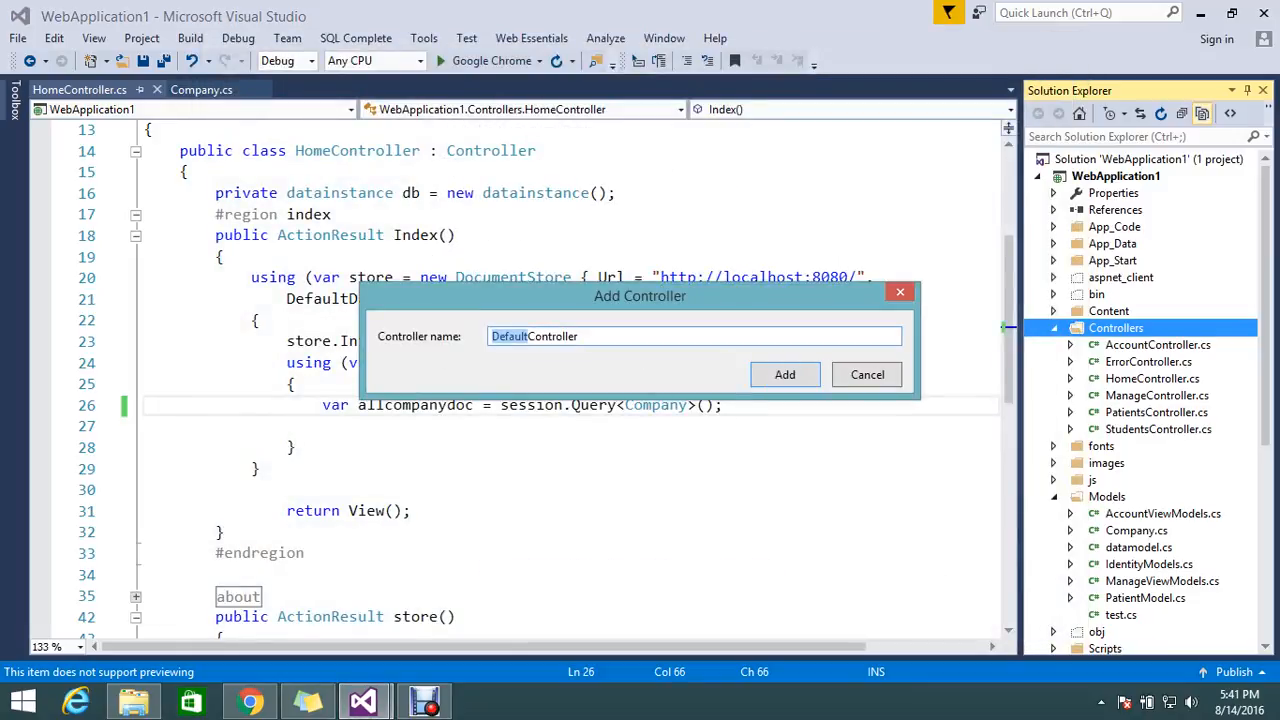
pyautogui.write('Ravendb')
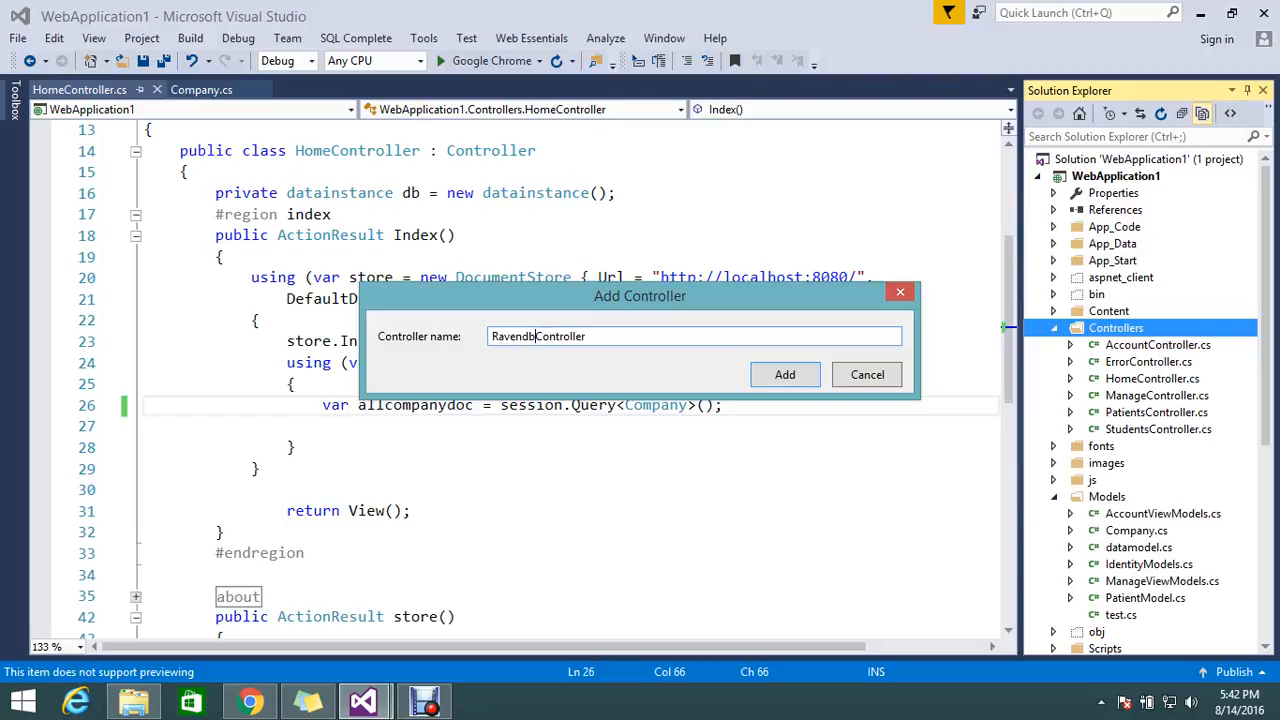
pyautogui.click(784, 374)
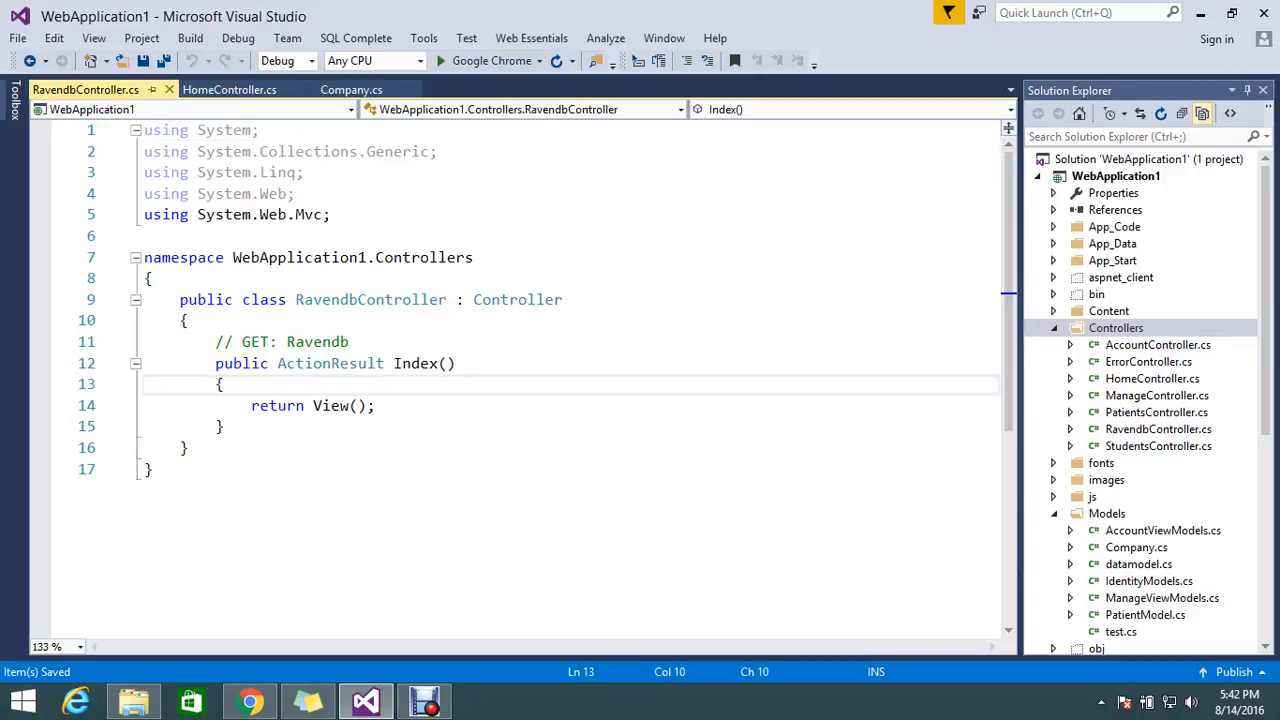
# - Move the RavenDB document store and Company query code from HomeController's Index to RavendbController's Index
pyautogui.click(228, 88)
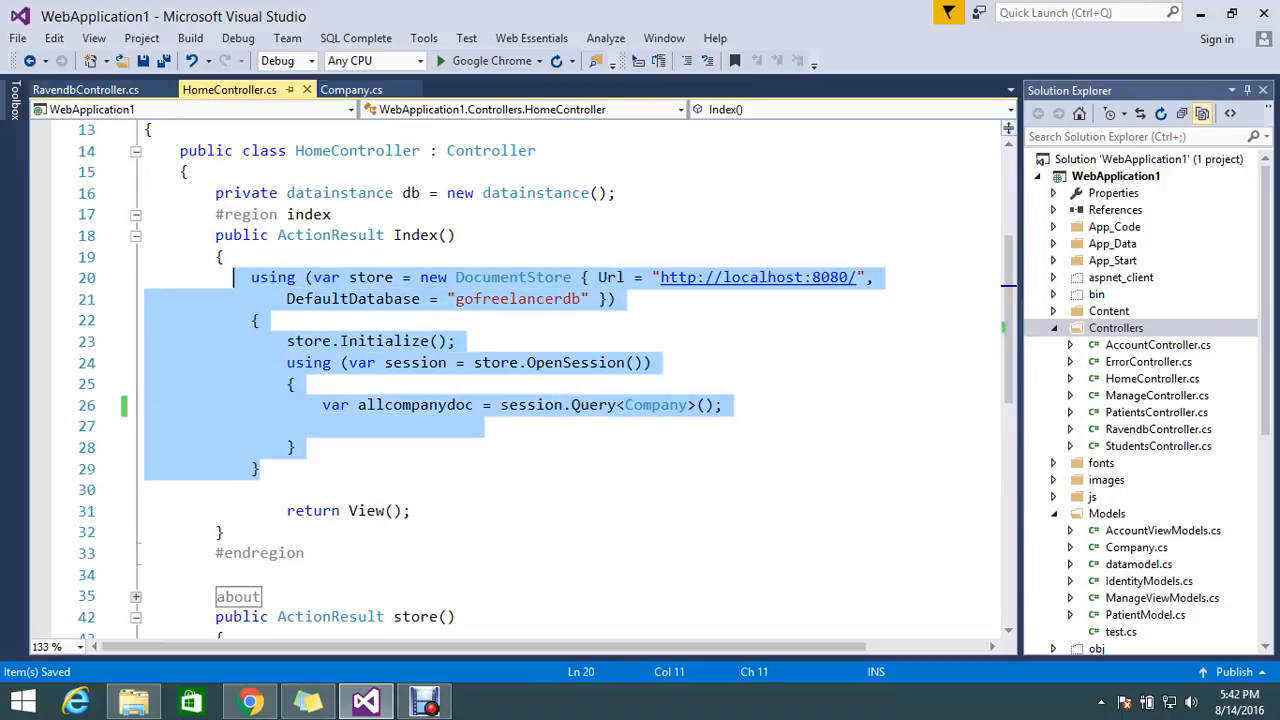
pyautogui.click(84, 88)
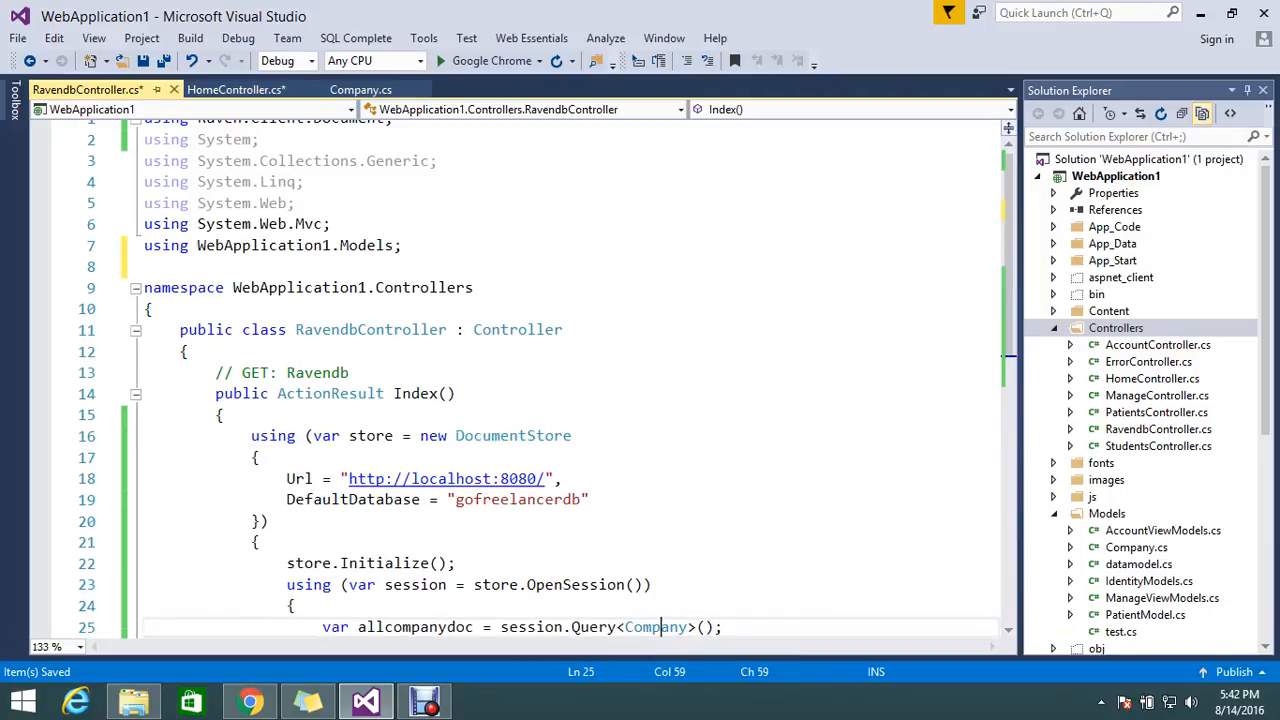
pyautogui.click(228, 88)
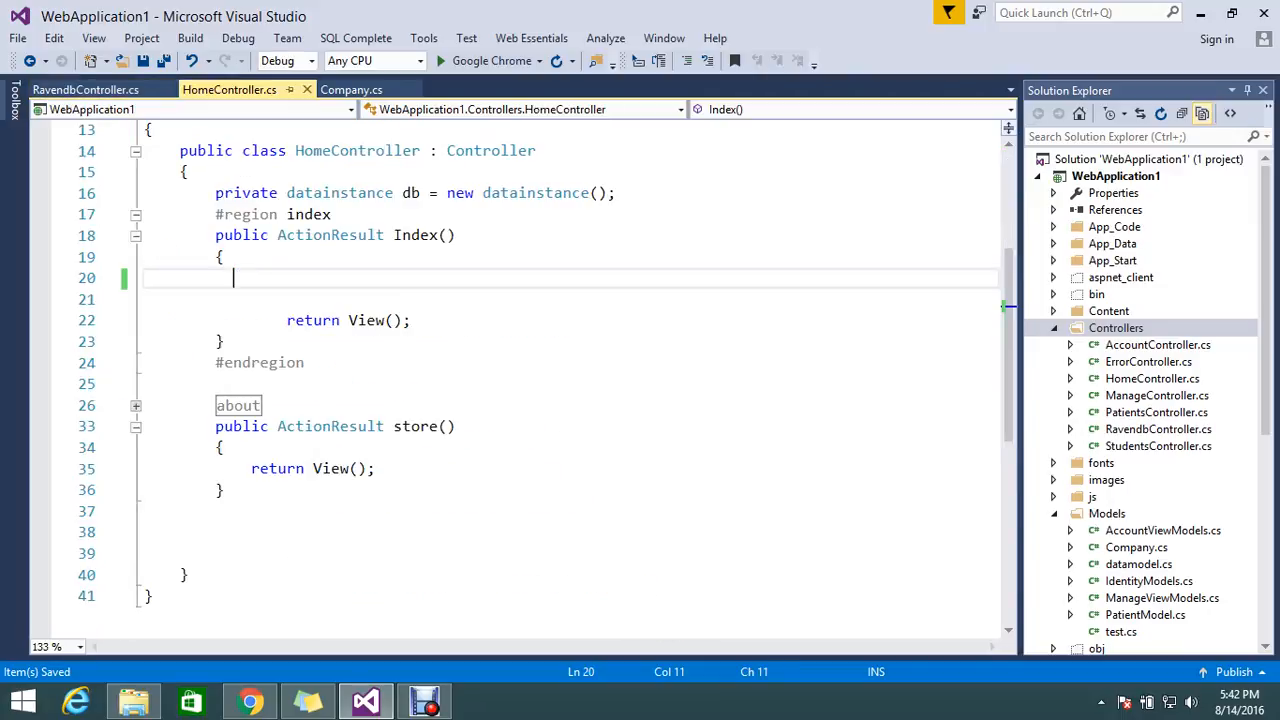
# - Add a List-template Index view for RavendbController with model class Company and a data context class
pyautogui.click(86, 88)
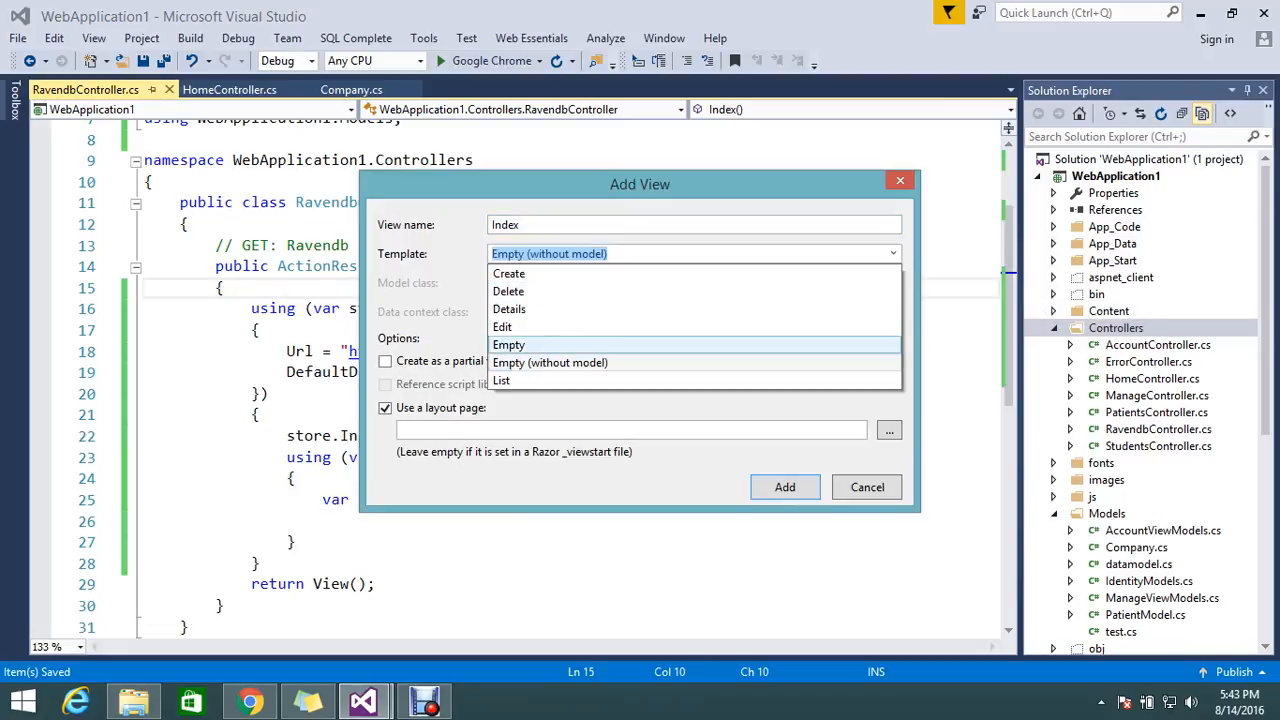
pyautogui.click(500, 380)
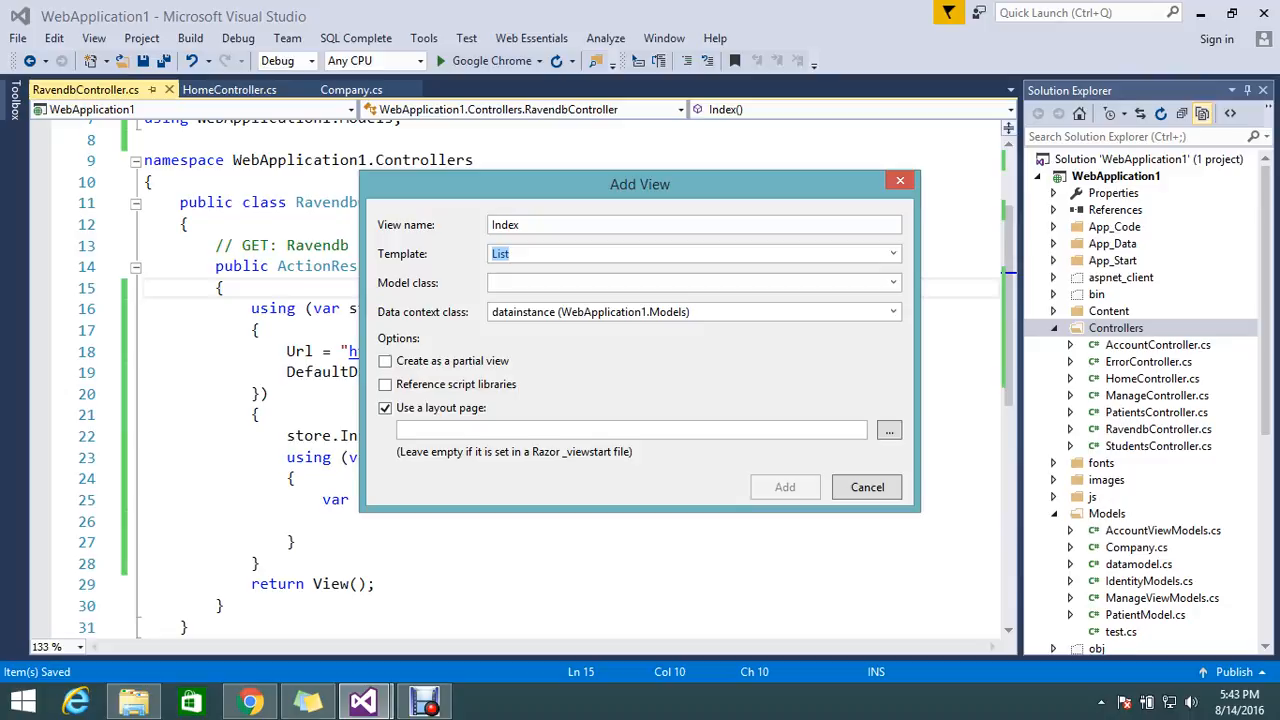
pyautogui.click(890, 282)
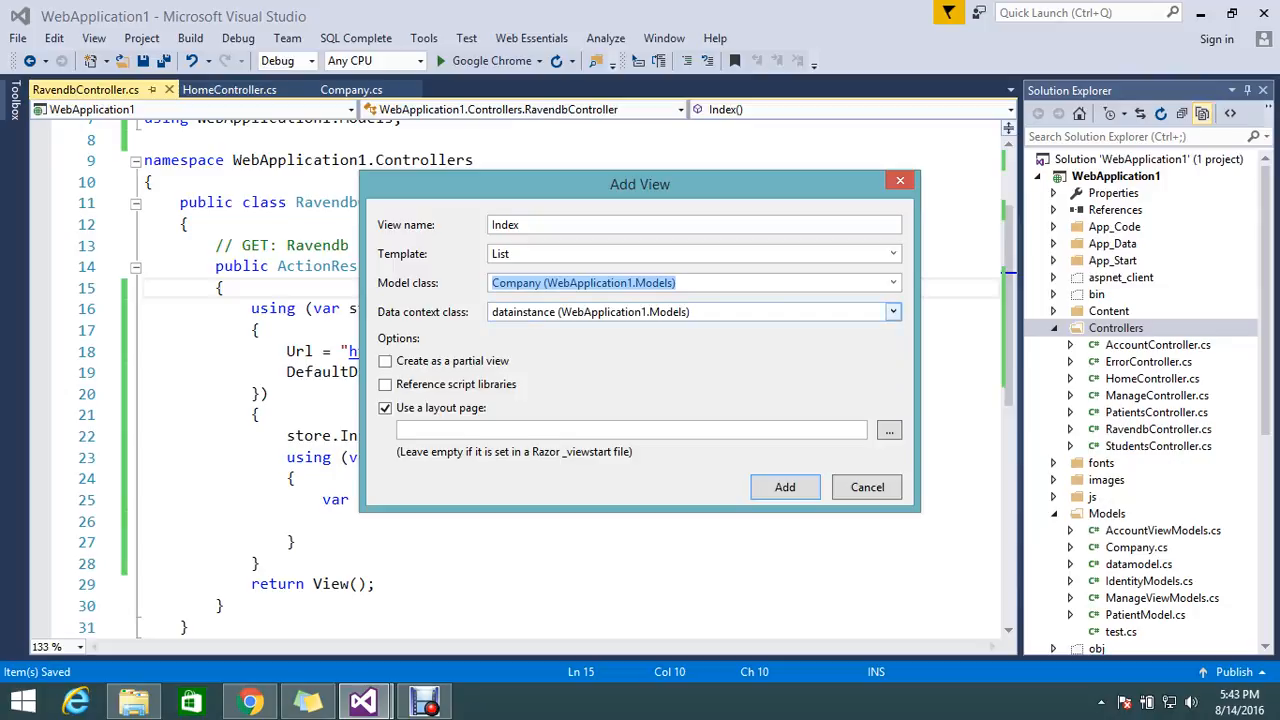
pyautogui.click(892, 312)
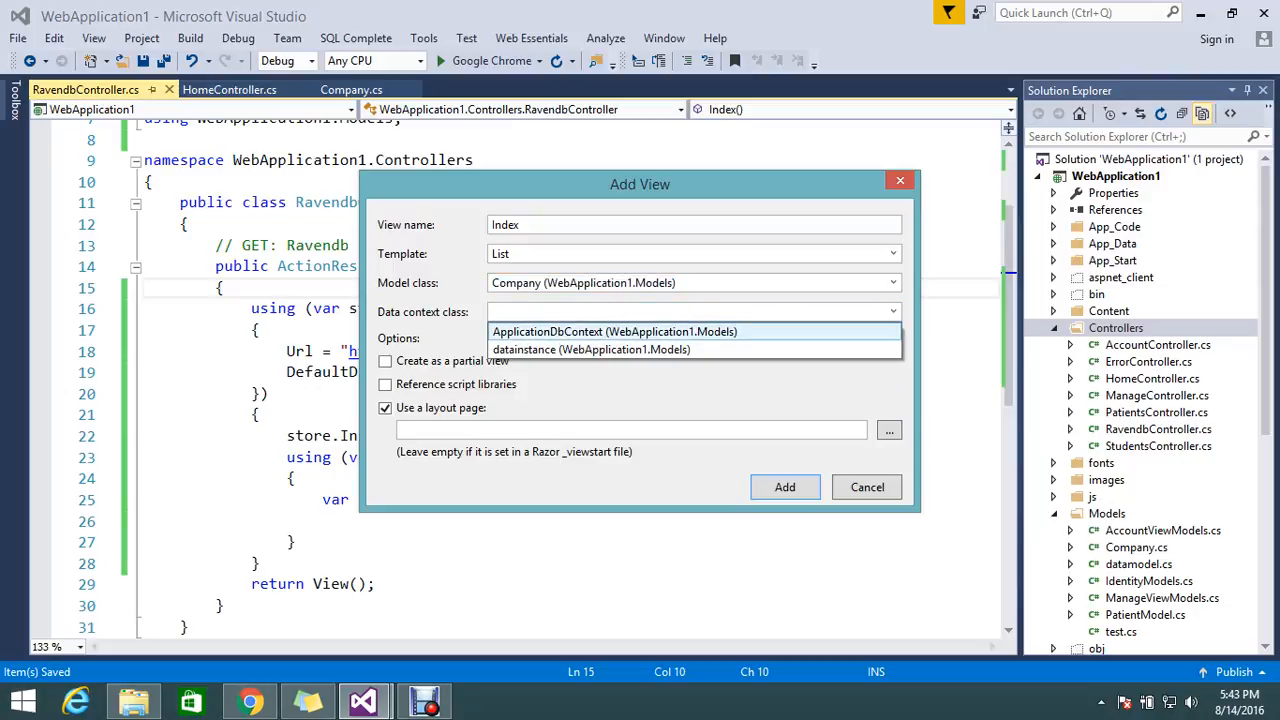
pyautogui.click(784, 488)
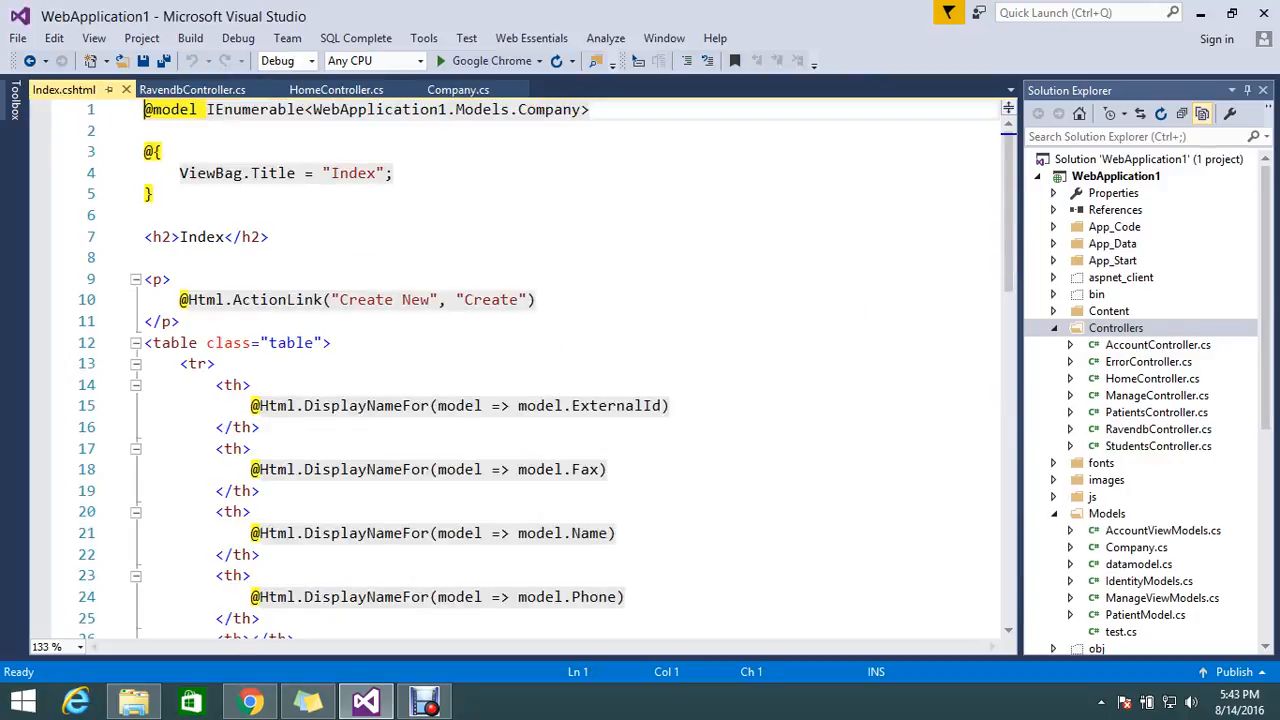
# - Review the generated Index.cshtml field loop and return to RavendbController.cs
pyautogui.scroll(-3)
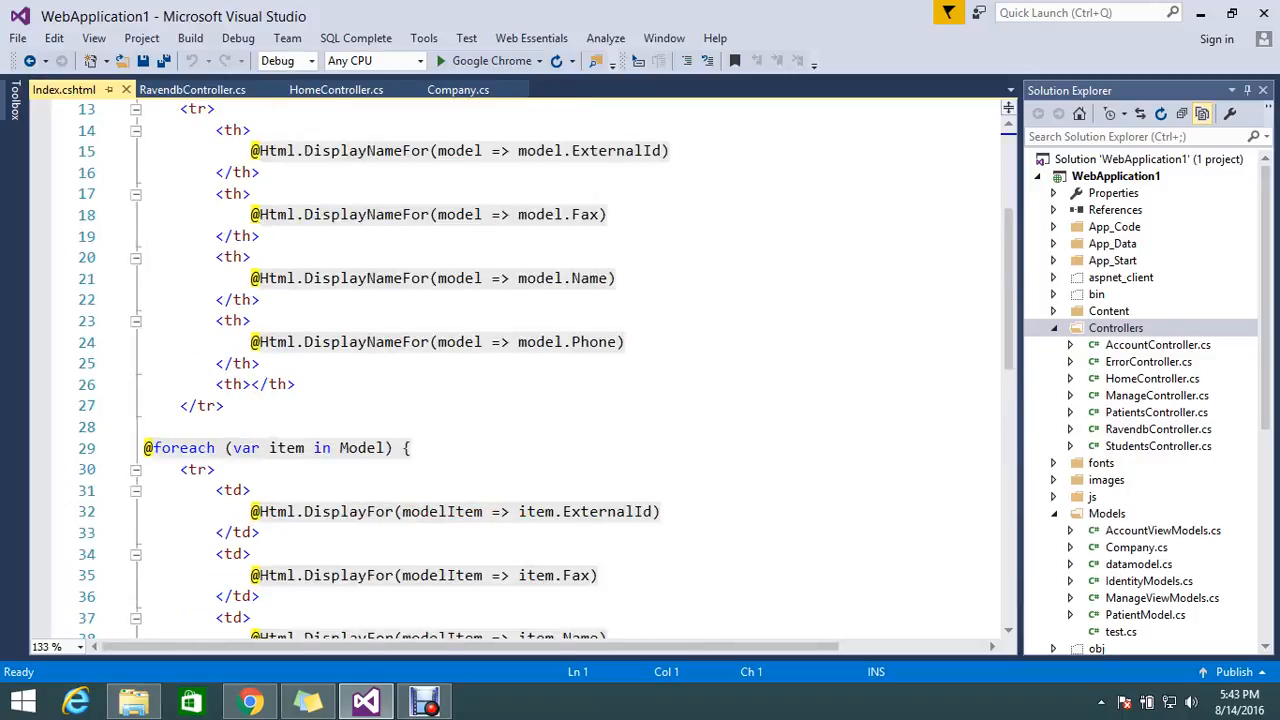
pyautogui.click(192, 88)
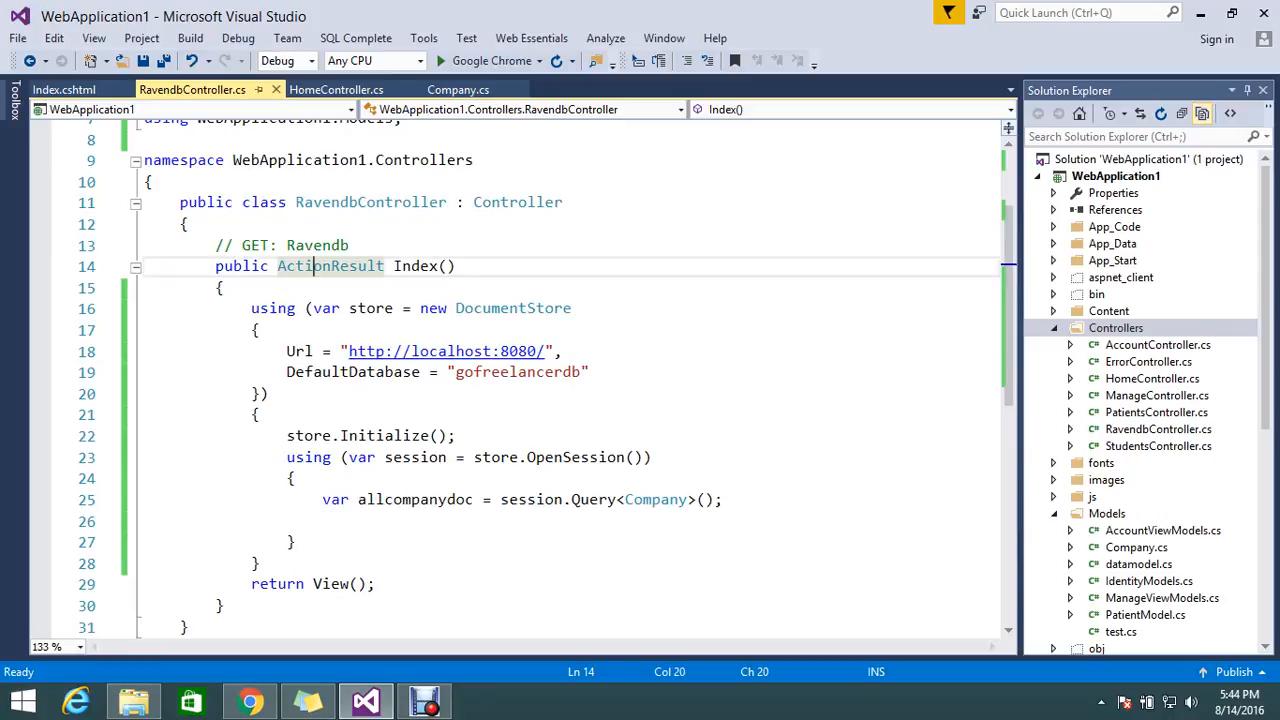
# - Declare a List<Company> variable named model, correcting a mistyped name, in the Index action
pyautogui.write('li')
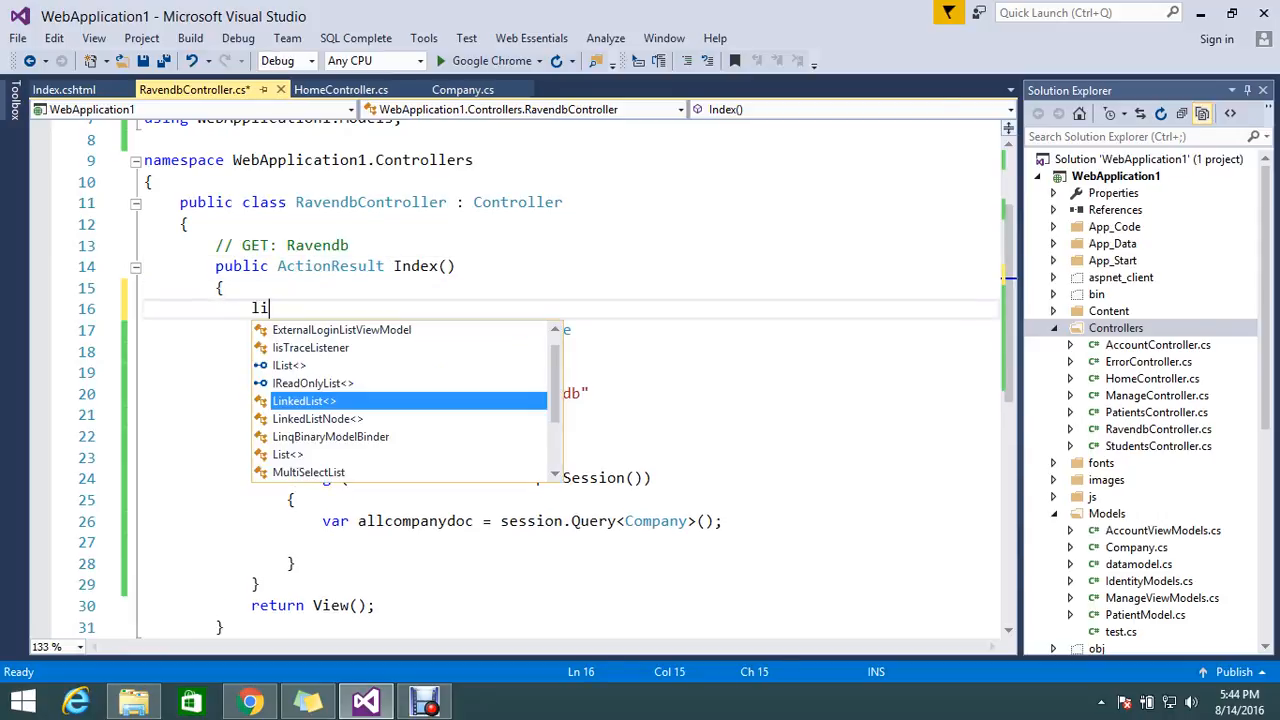
pyautogui.write('st')
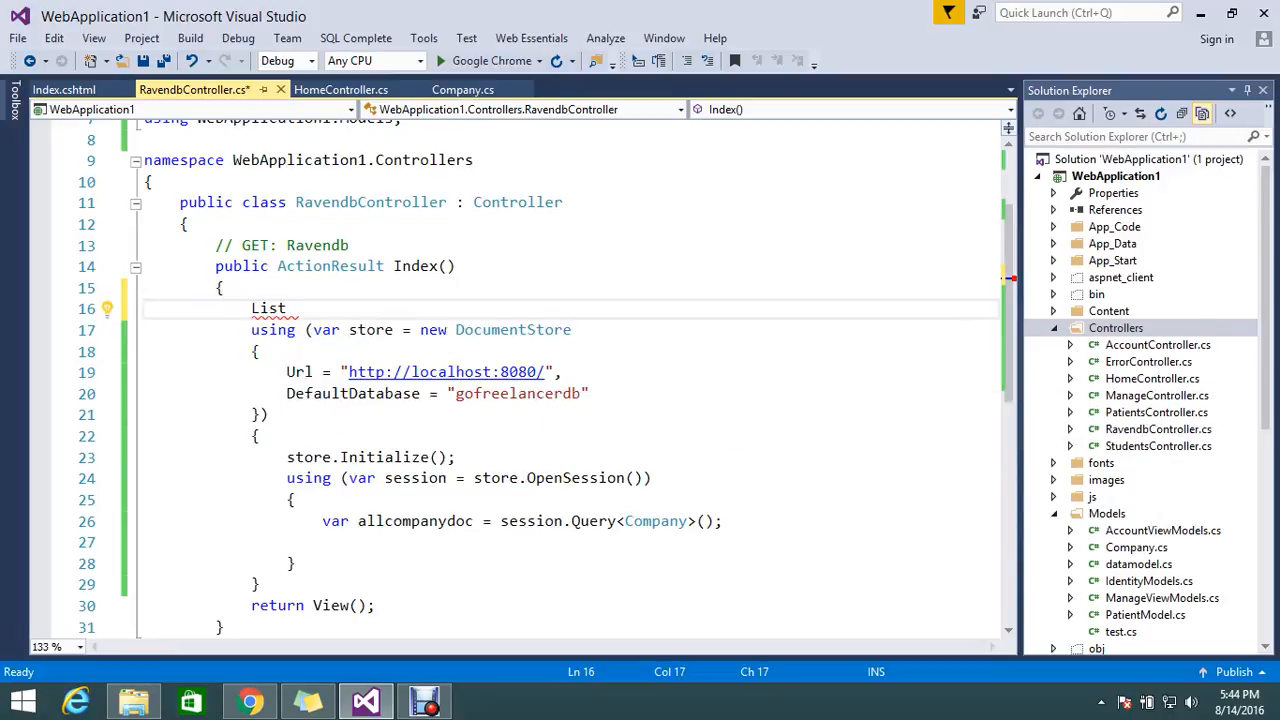
pyautogui.write('<C>')
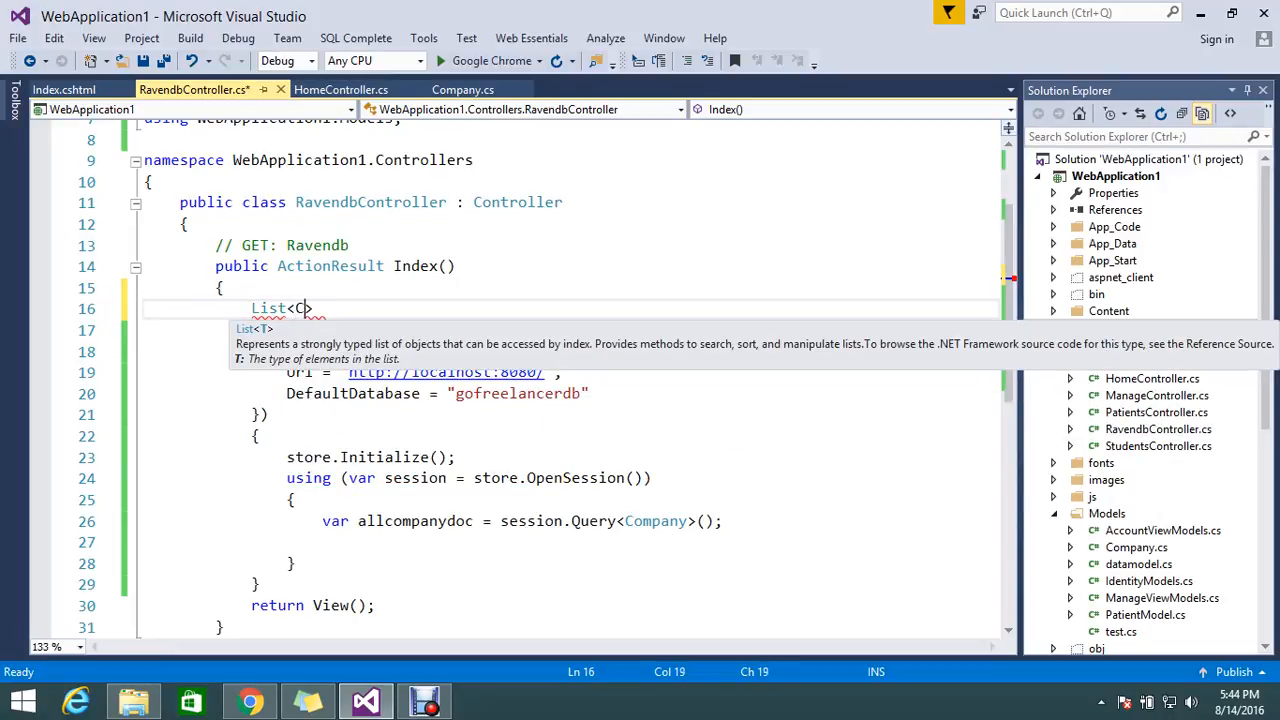
pyautogui.write('ompany> _')
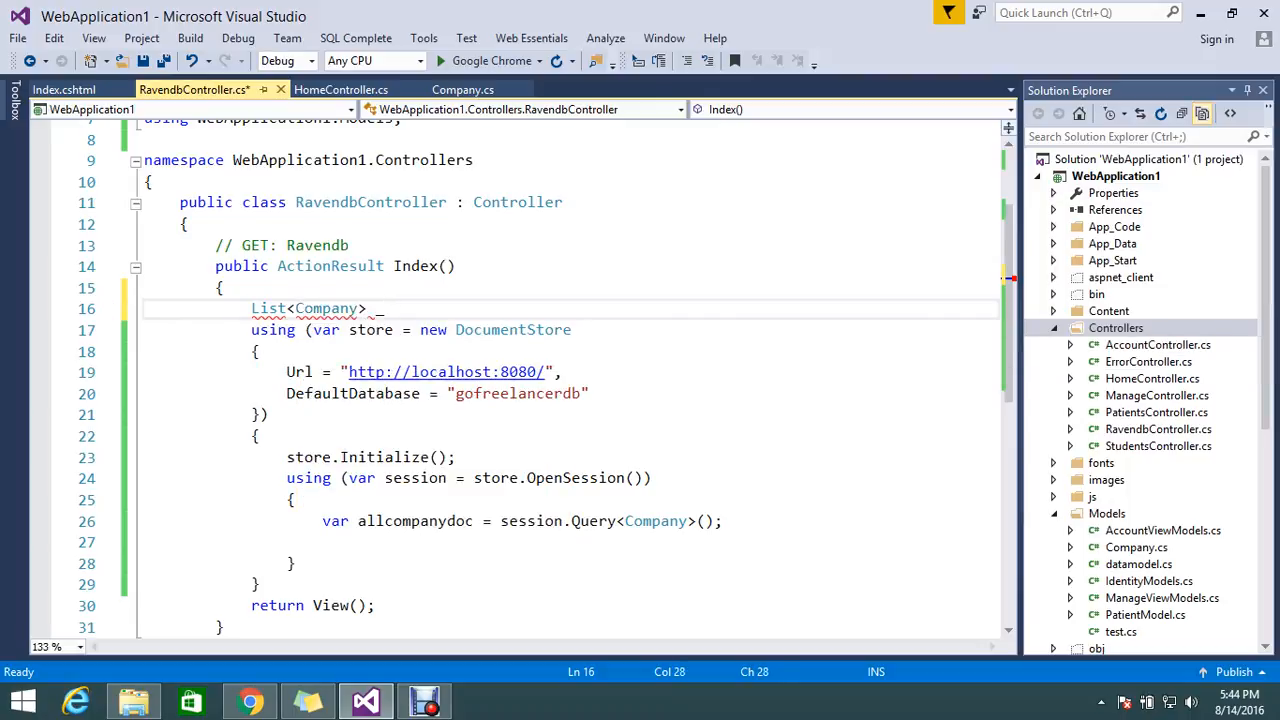
pyautogui.write('list=')
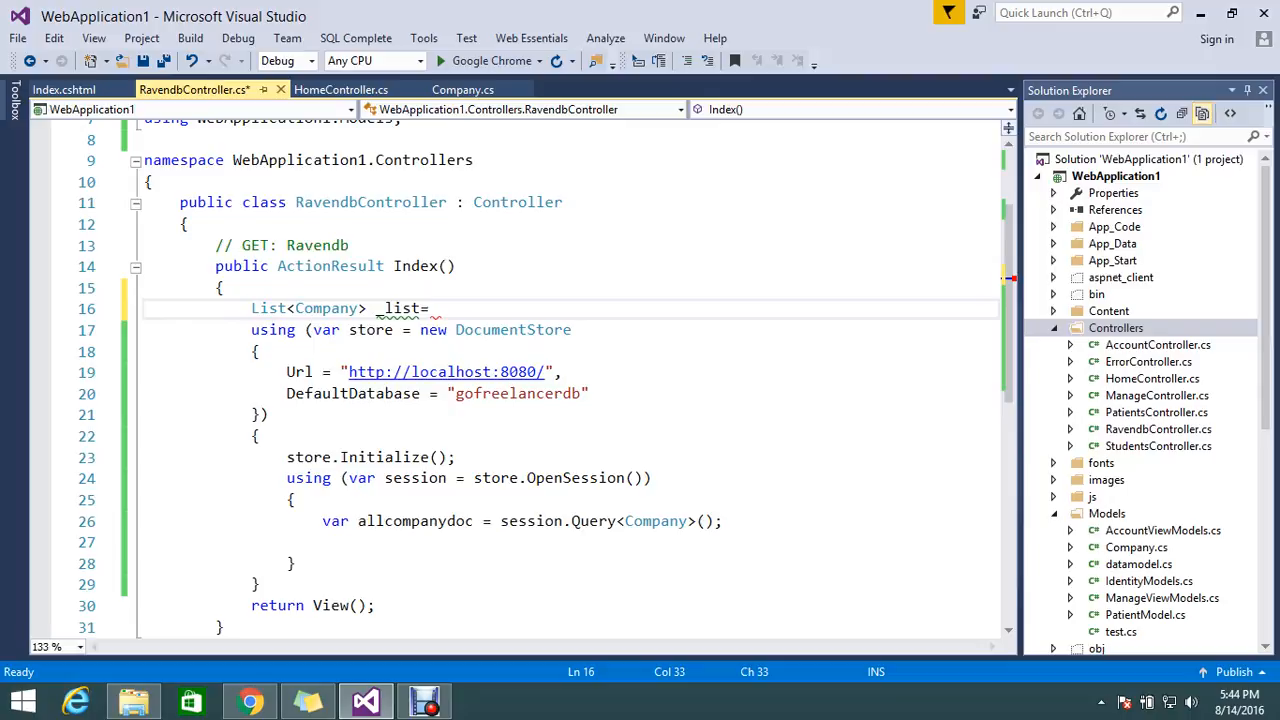
pyautogui.press('BackSpace')
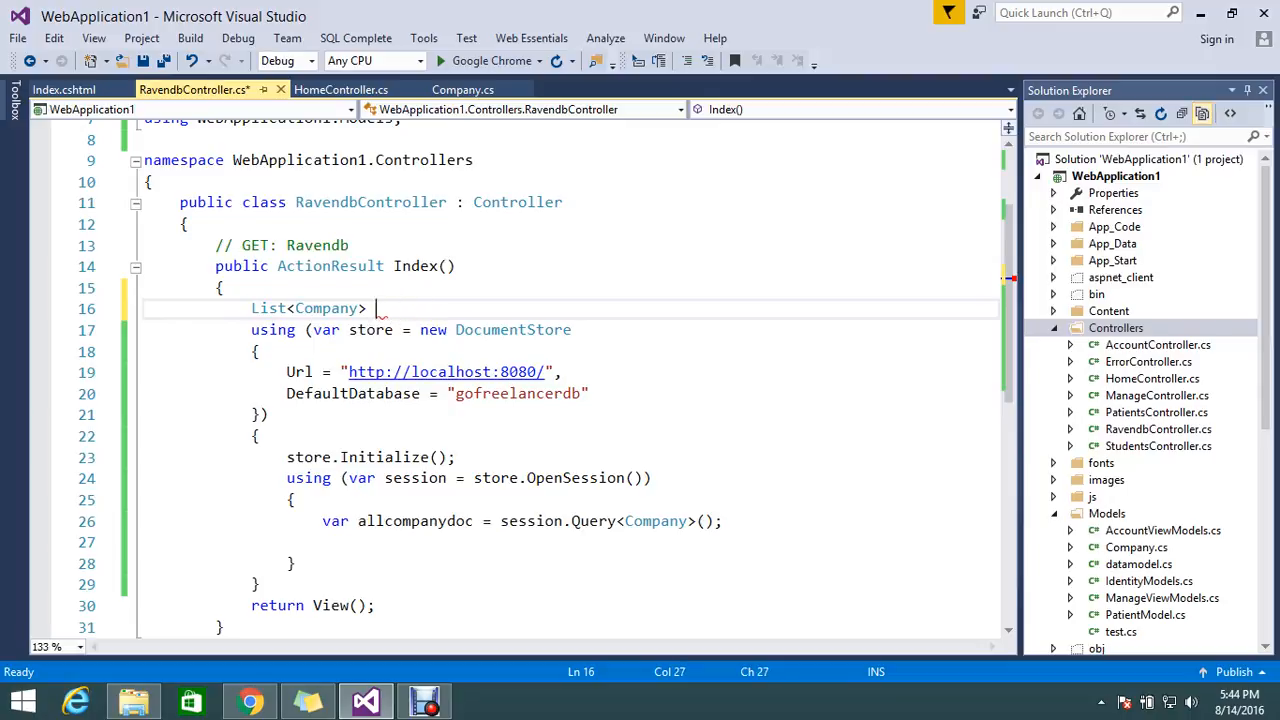
pyautogui.write('model')
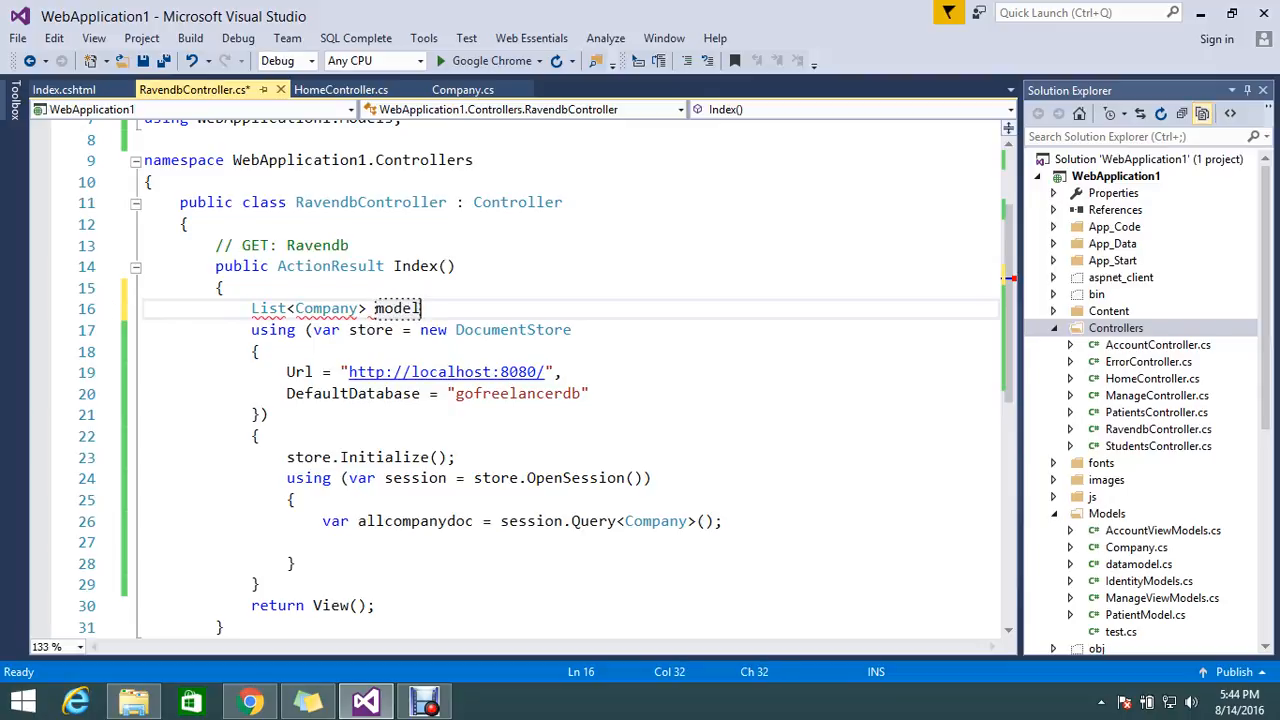
pyautogui.write('=new List<Company>')
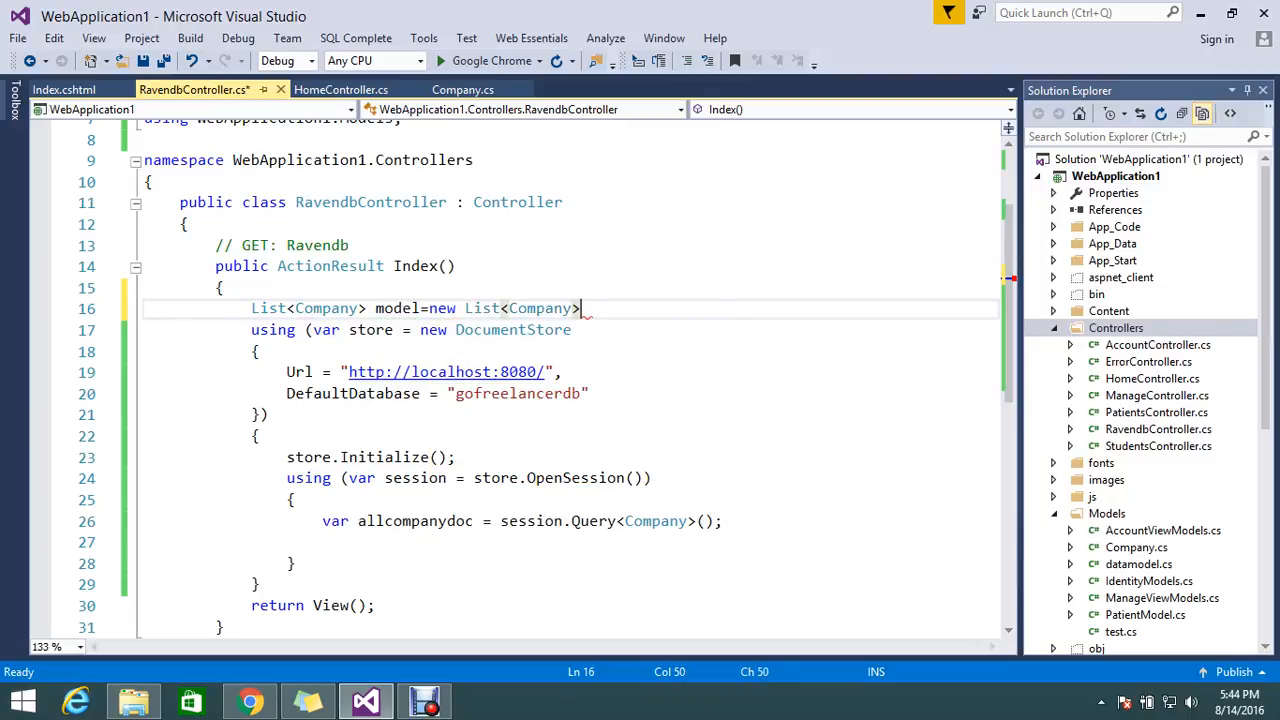
pyautogui.write('();')
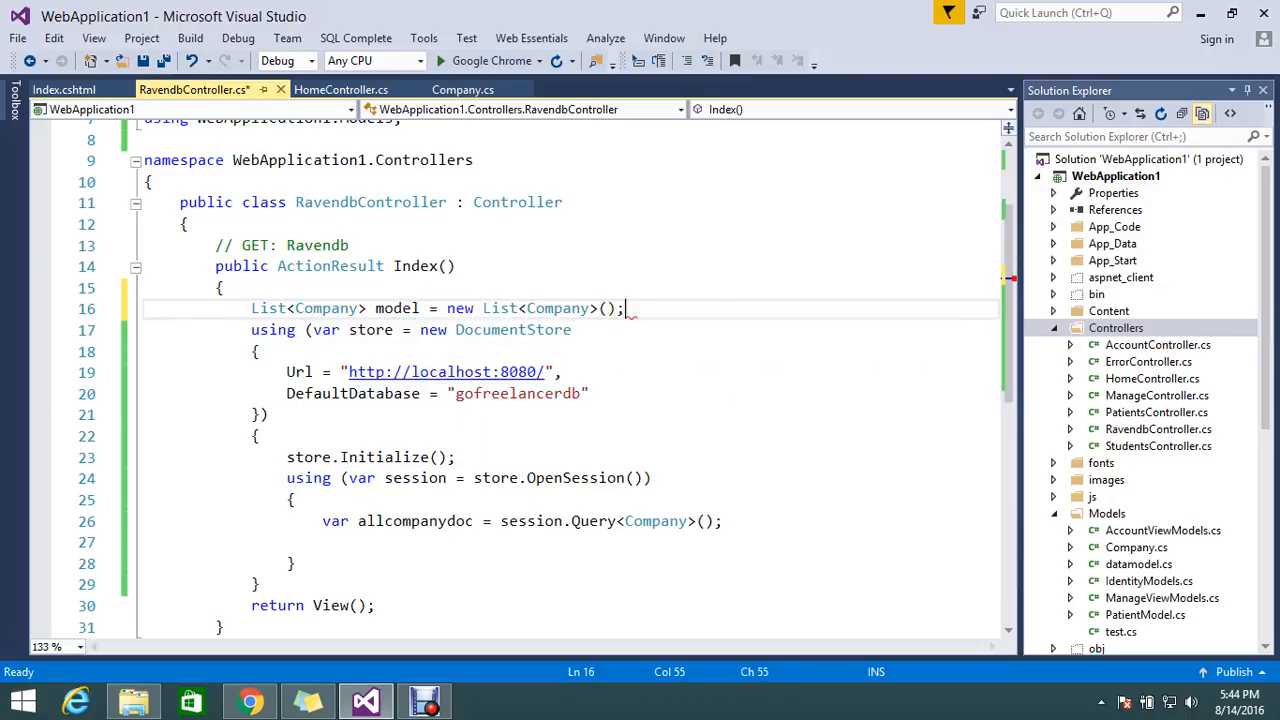
# - Assign model from session.Query<Company>().ToList() and return View(model)
pyautogui.doubleClick(396, 308)
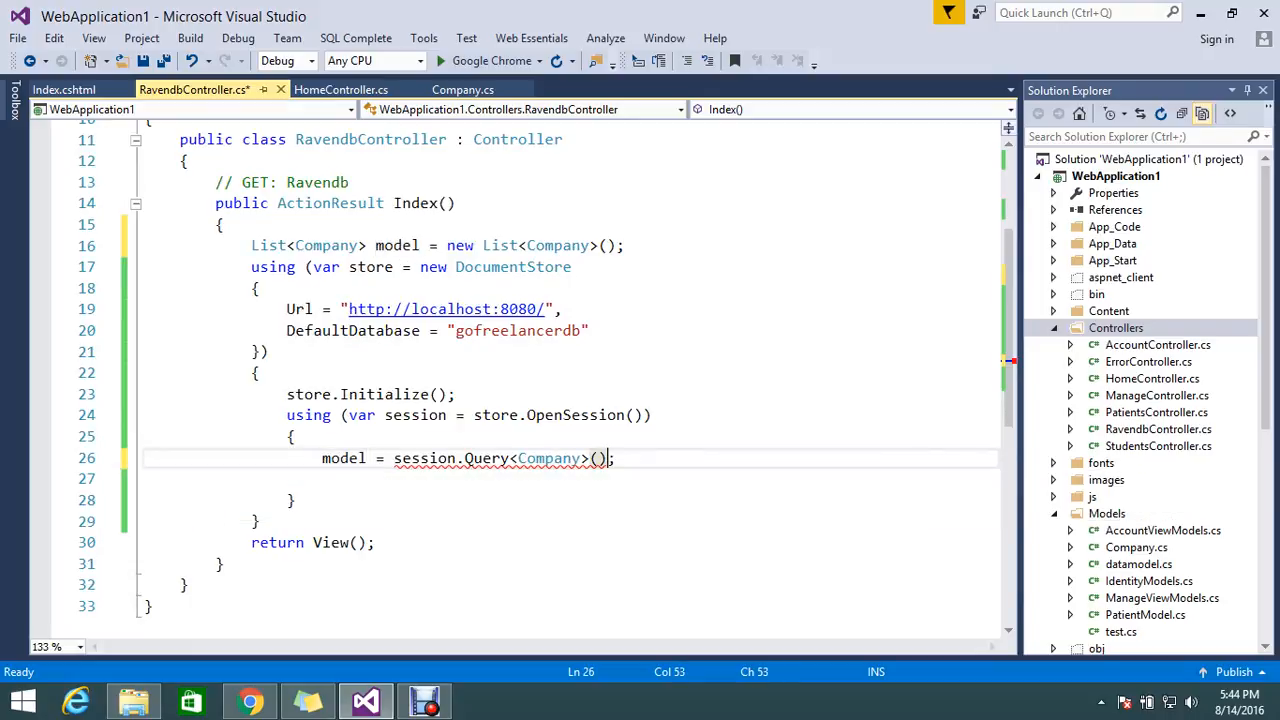
pyautogui.write('.to')
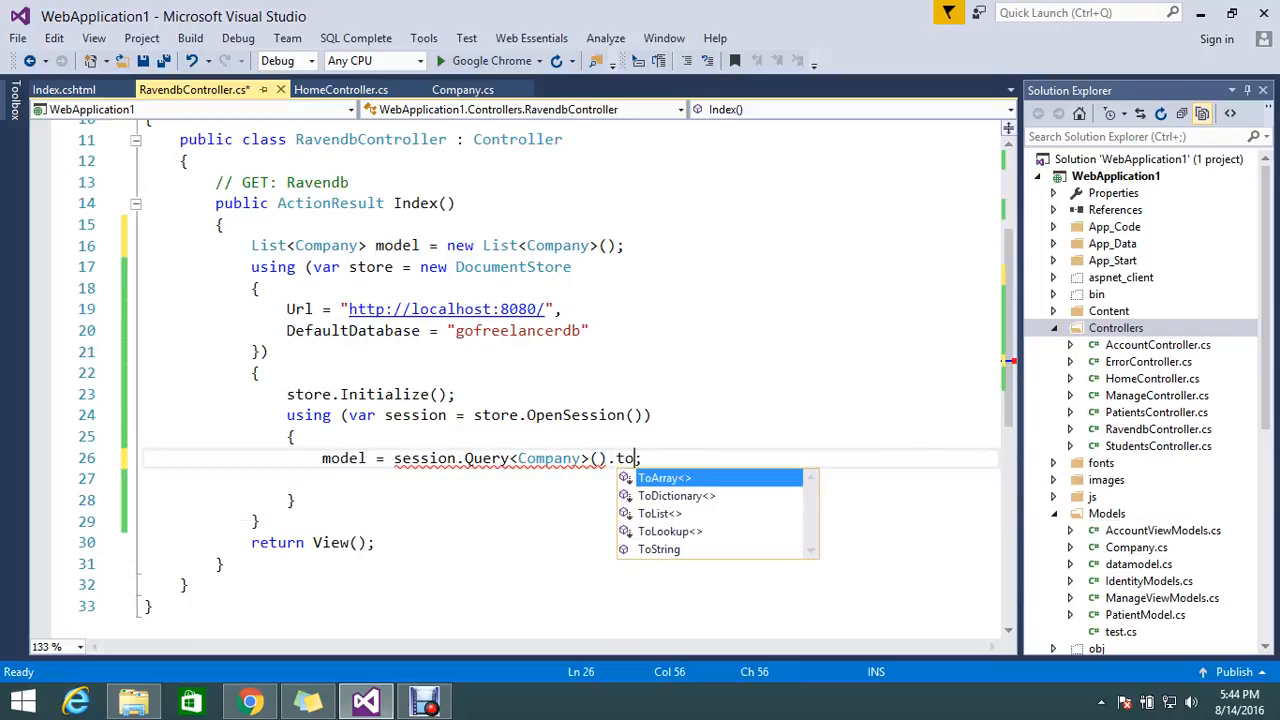
pyautogui.write('List')
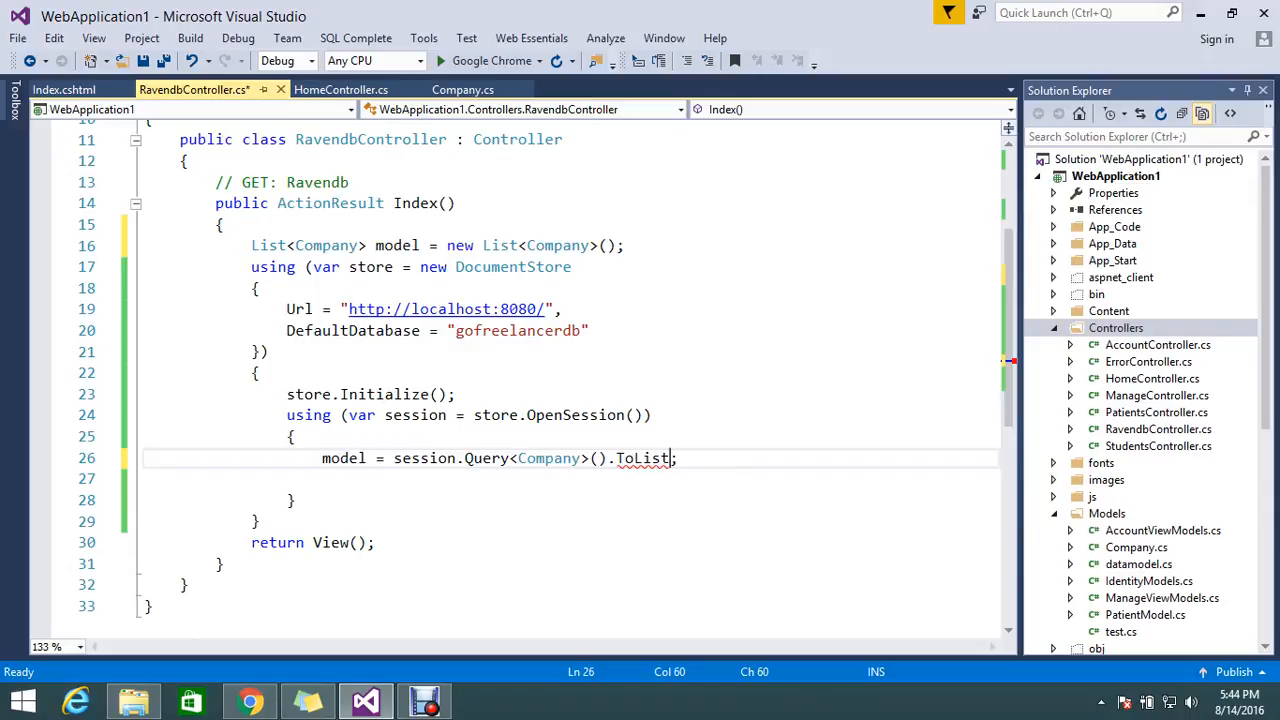
pyautogui.write('()')
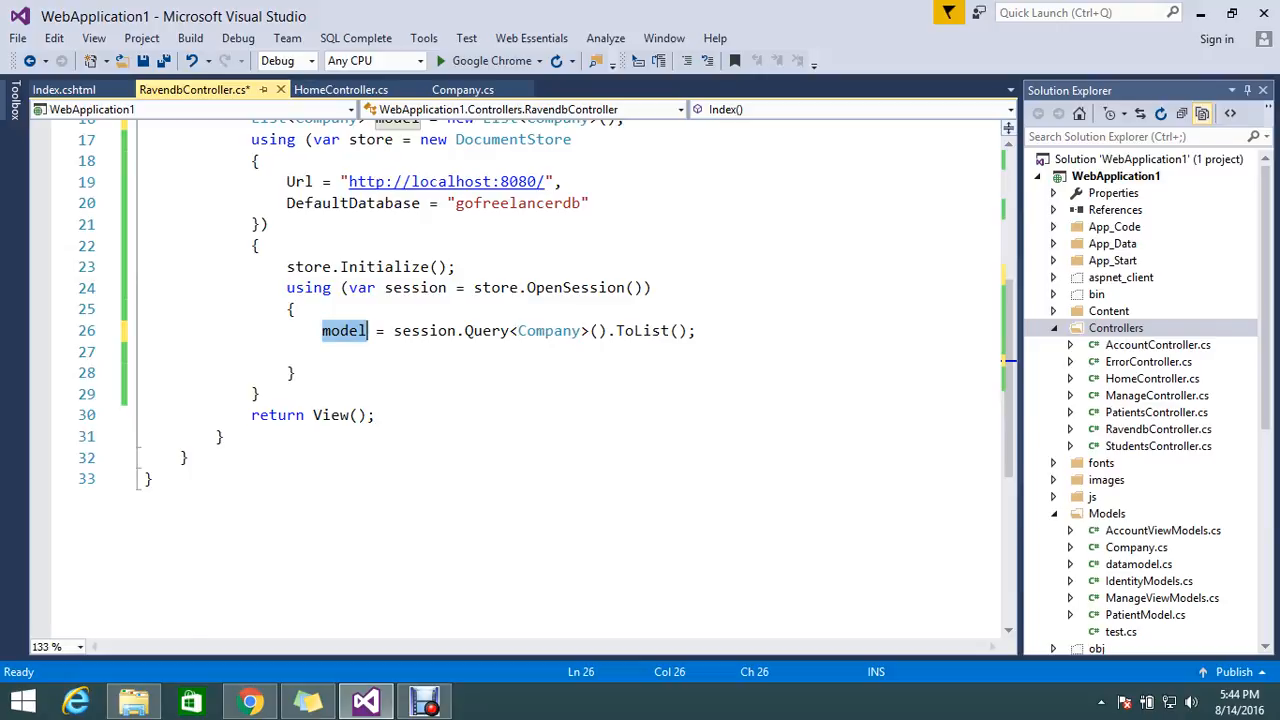
pyautogui.write('model')
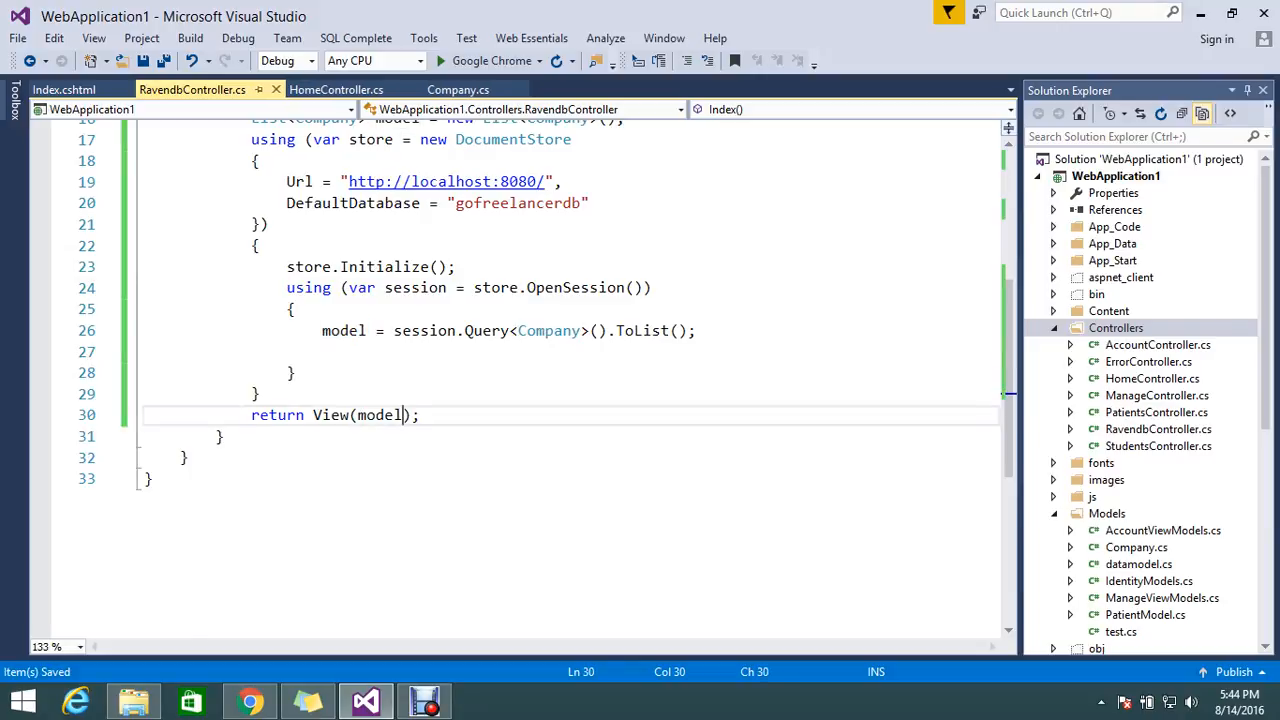
# - Check the Index view's Company model and start debugging the web app
pyautogui.click(64, 88)
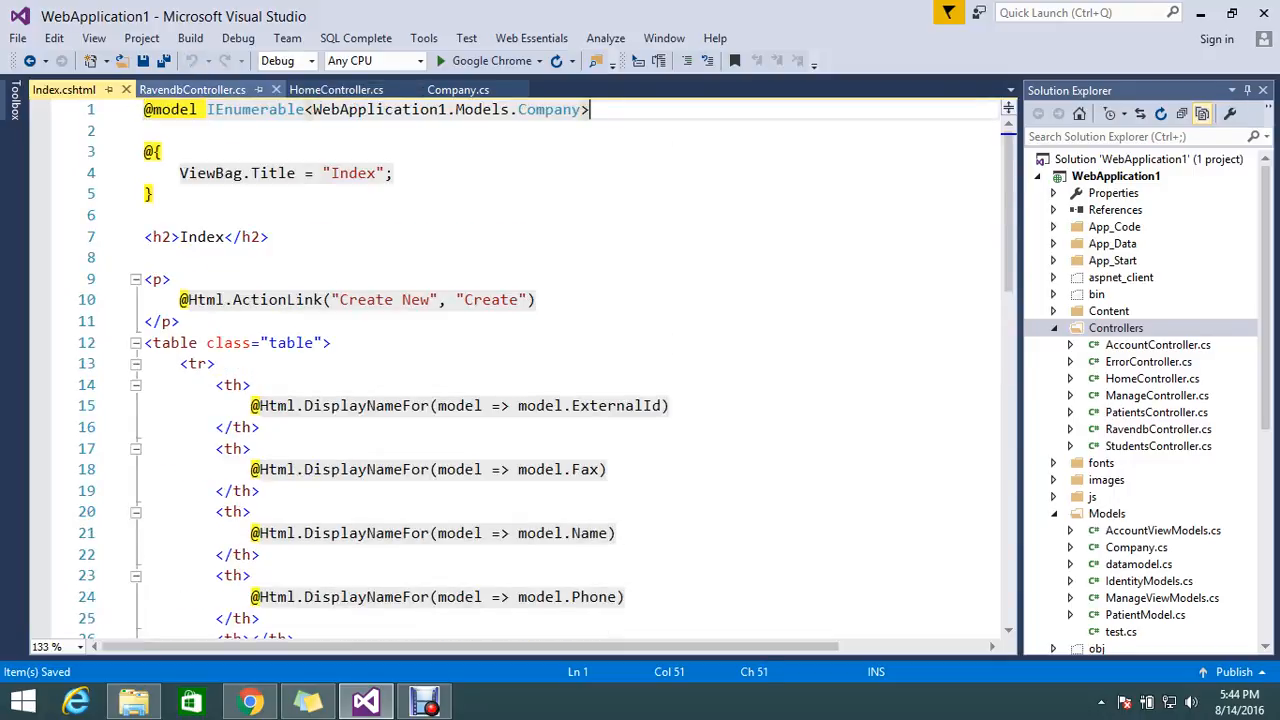
pyautogui.click(192, 88)
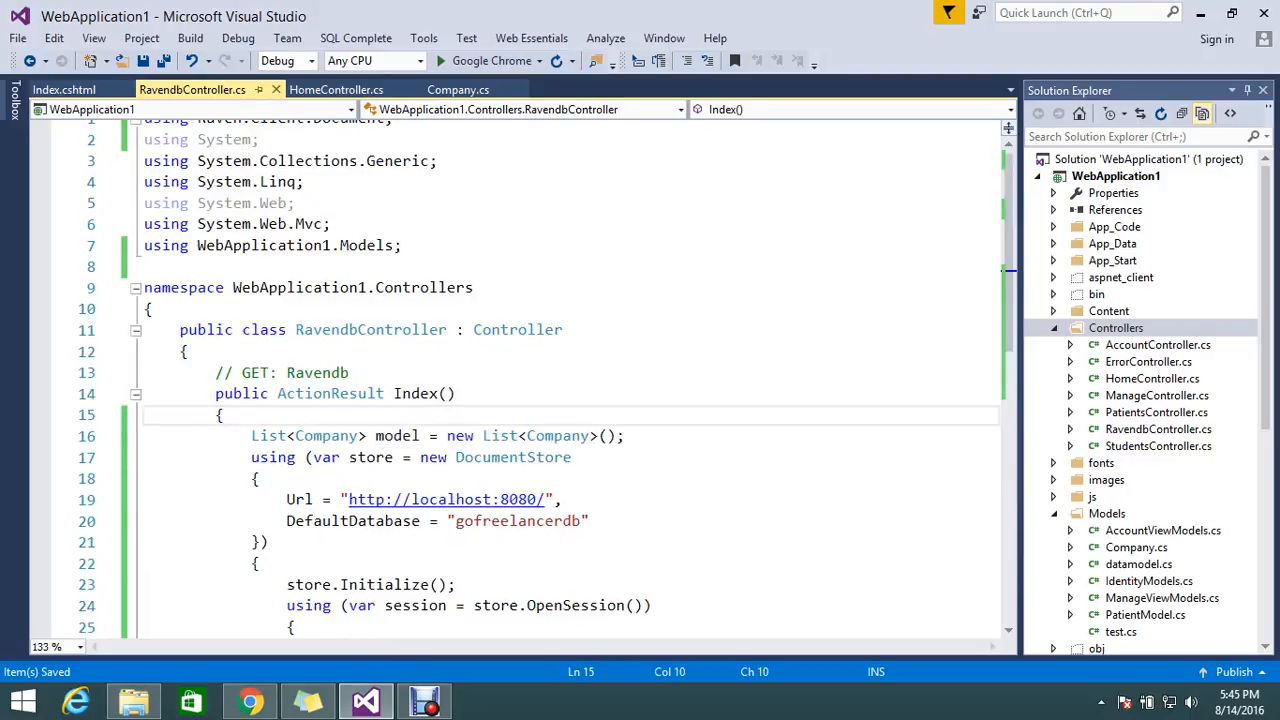
pyautogui.click(40, 414)
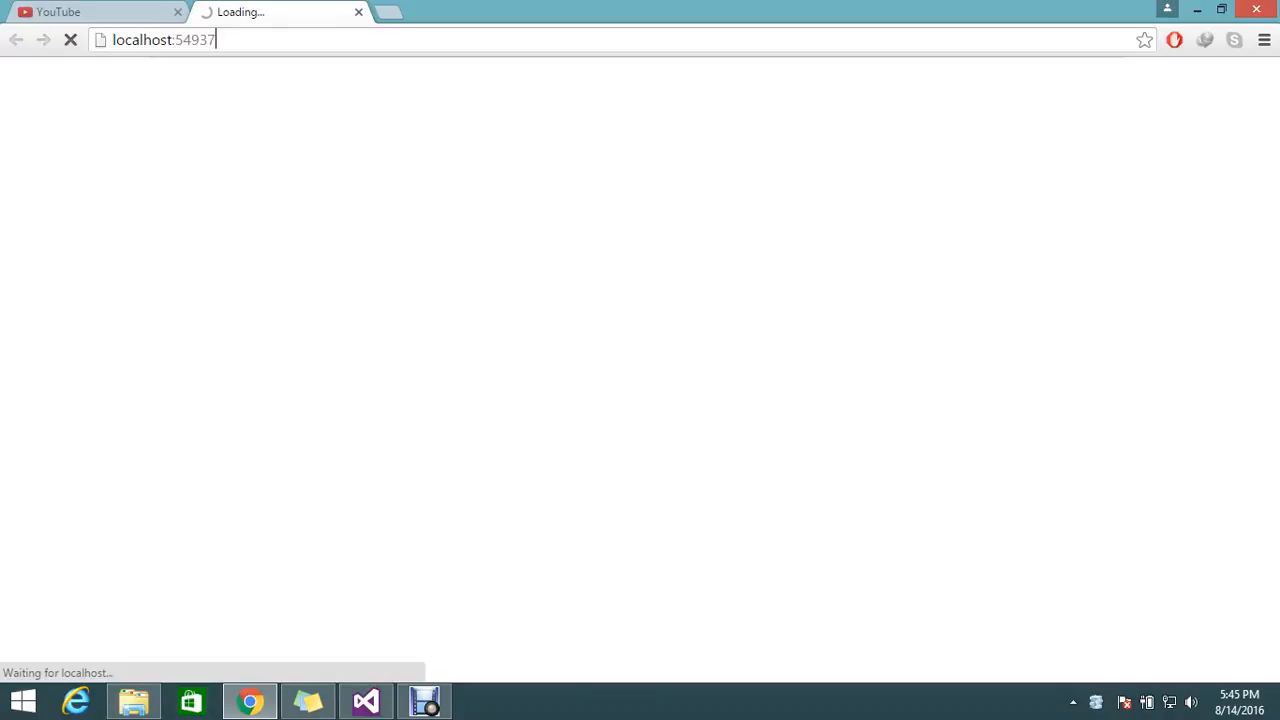
# - Request localhost:54937/ravendb and step the debugger from the Index breakpoint into the Company query
pyautogui.write('/ravendb')
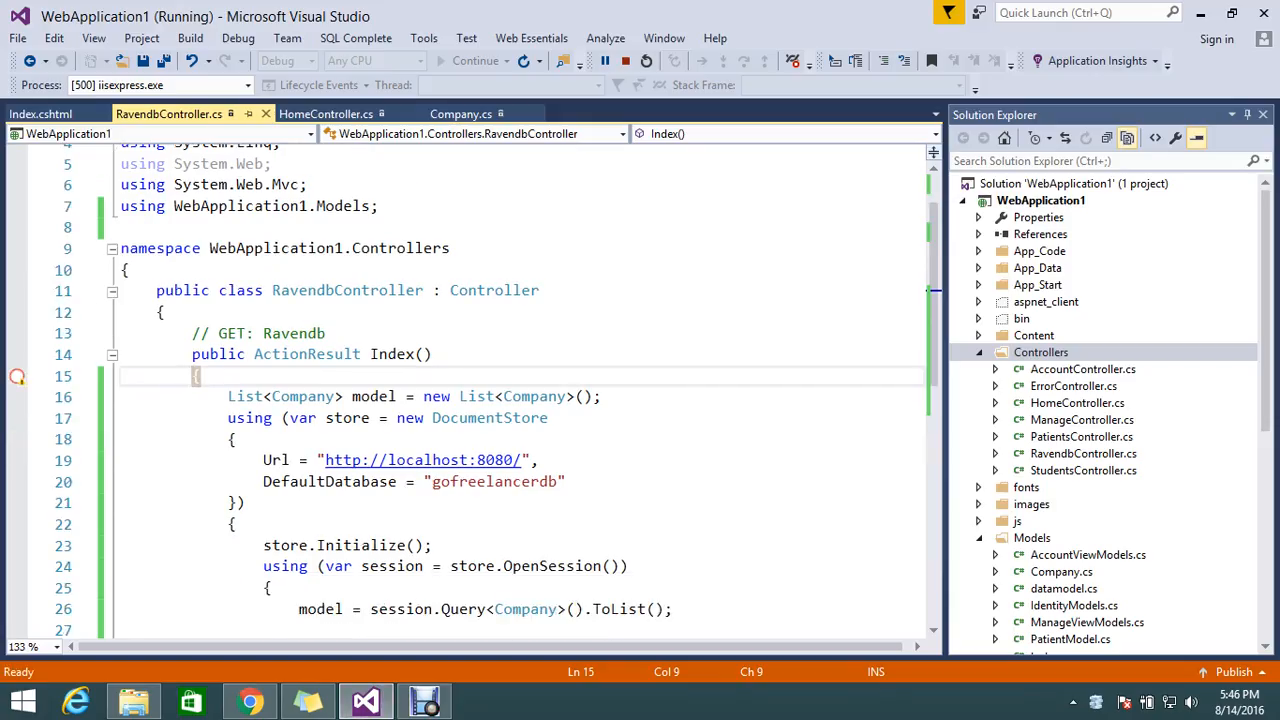
pyautogui.doubleClick(348, 290)
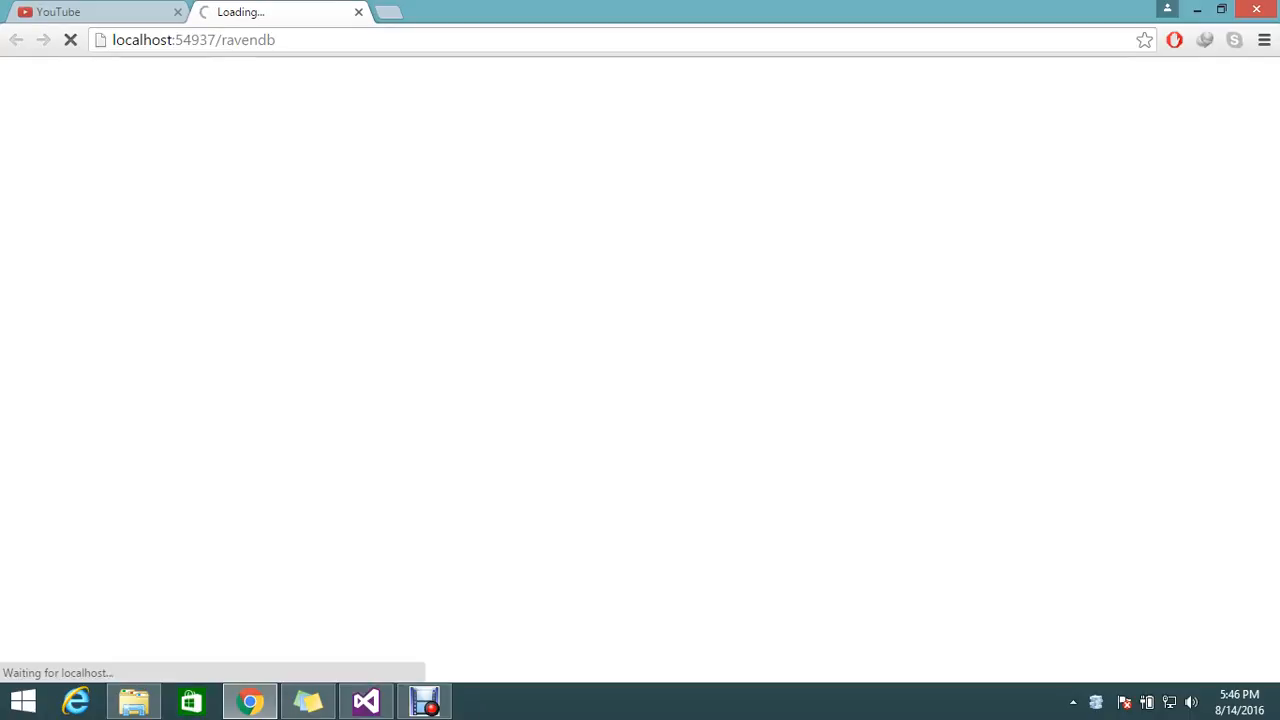
pyautogui.moveTo(364, 700)
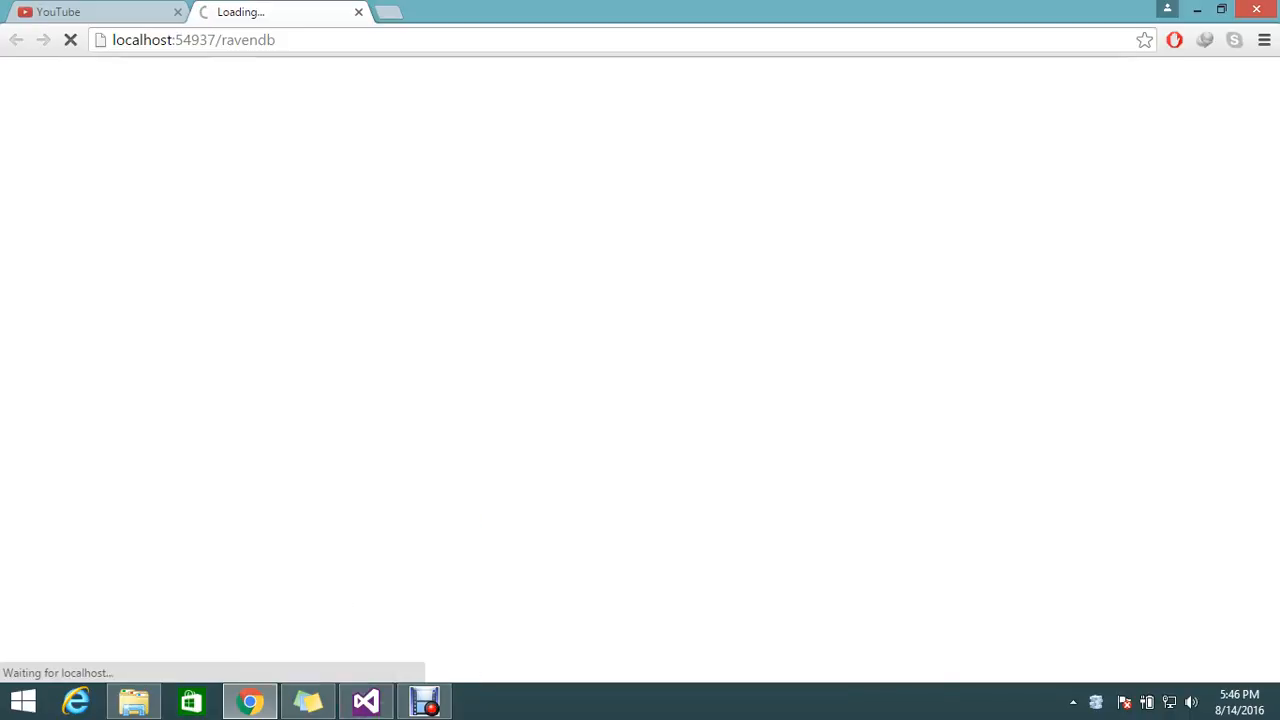
pyautogui.click(364, 700)
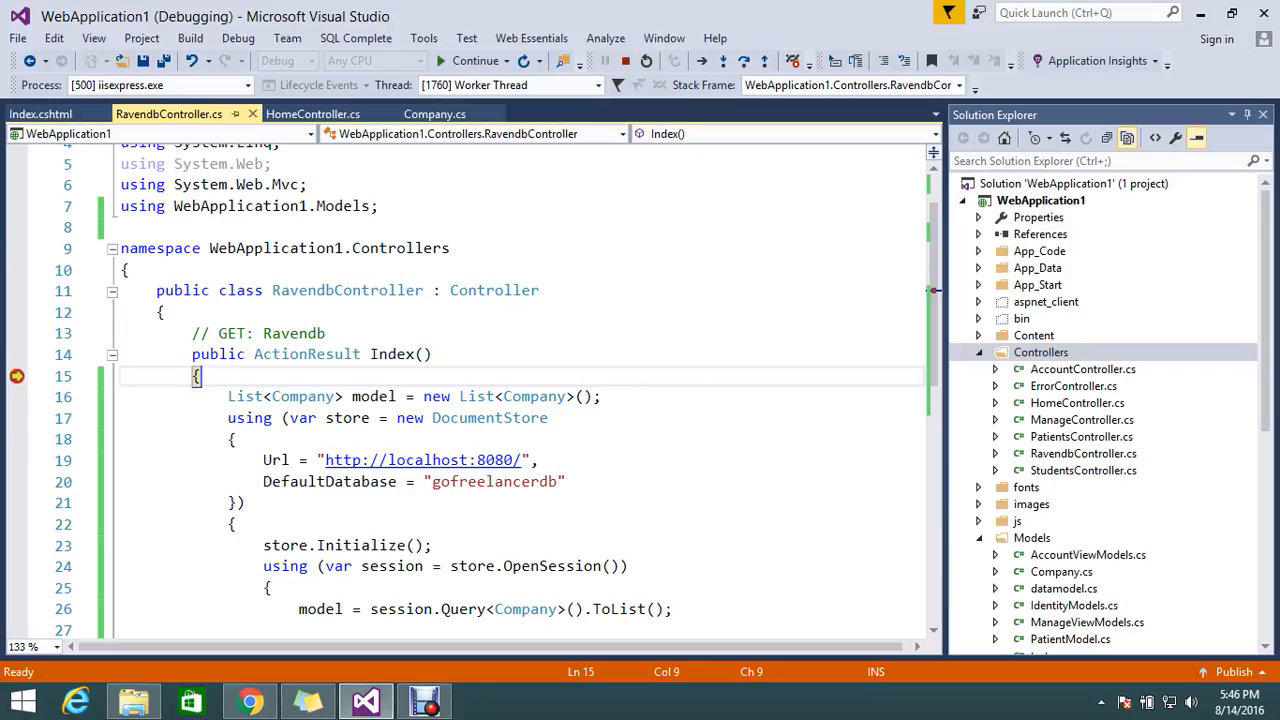
pyautogui.moveTo(744, 60)
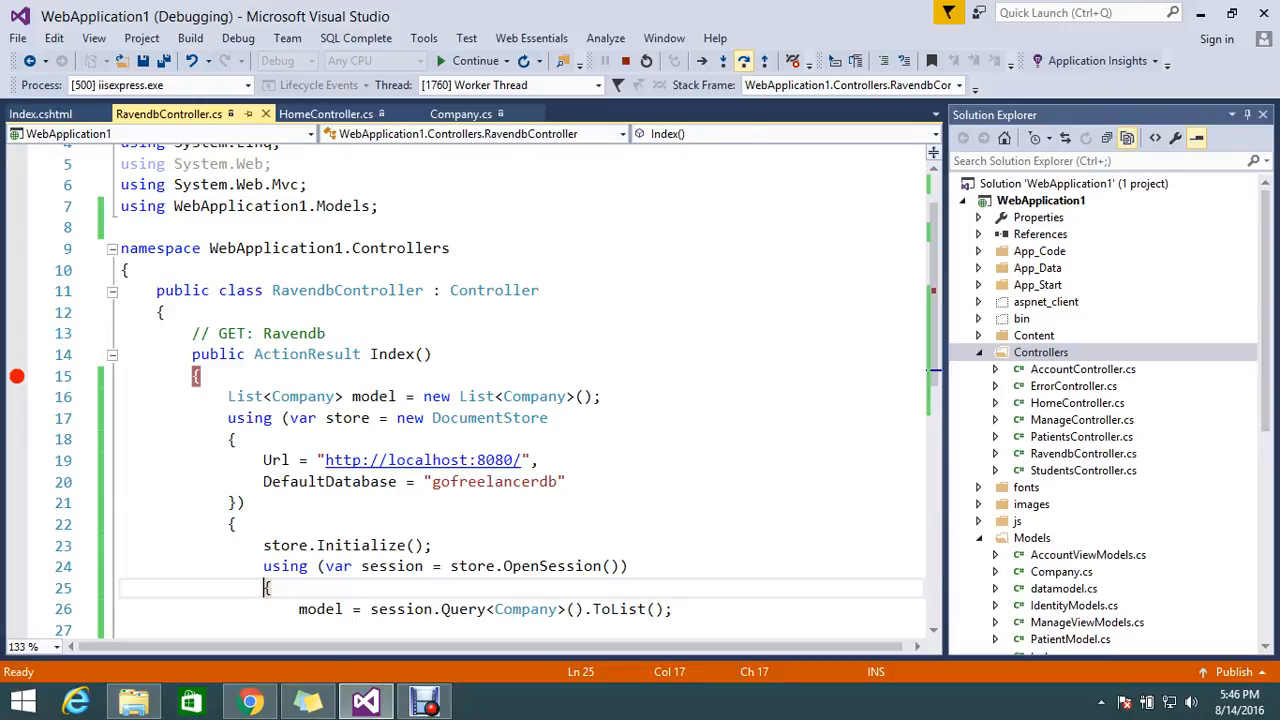
pyautogui.click(250, 700)
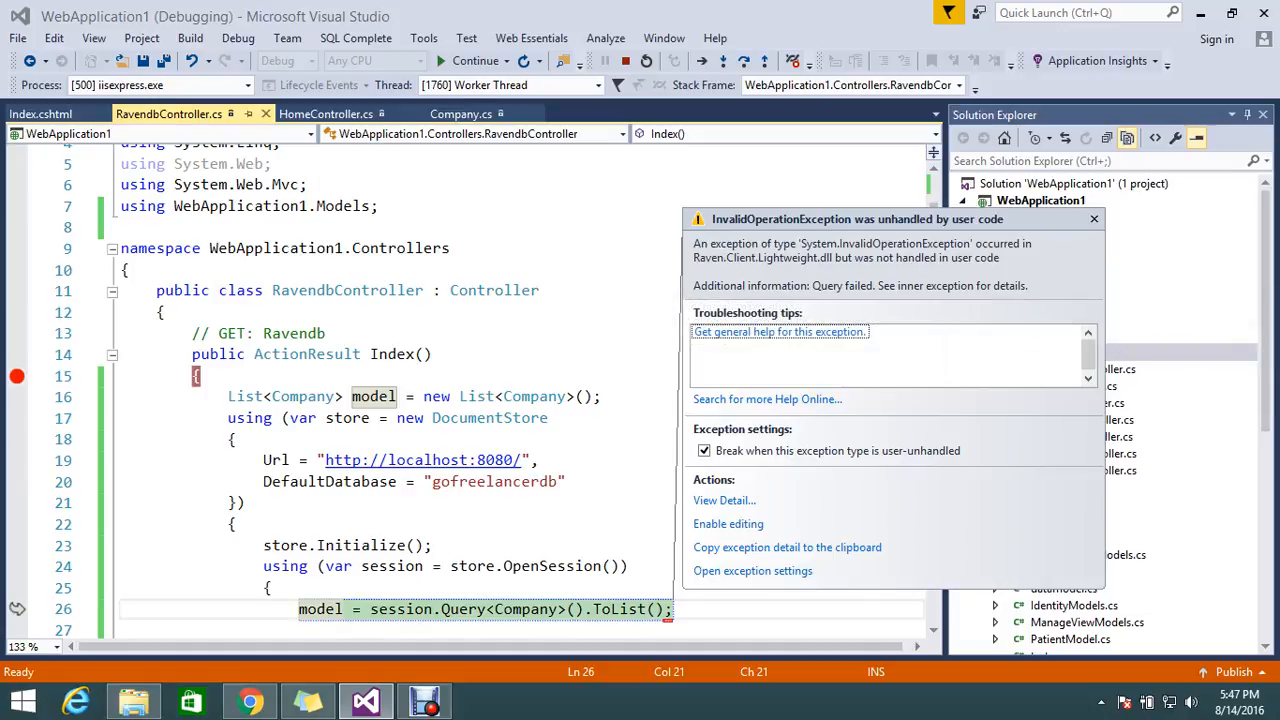
# - Continue past the unhandled InvalidOperationException thrown by the Company query
pyautogui.click(1092, 218)
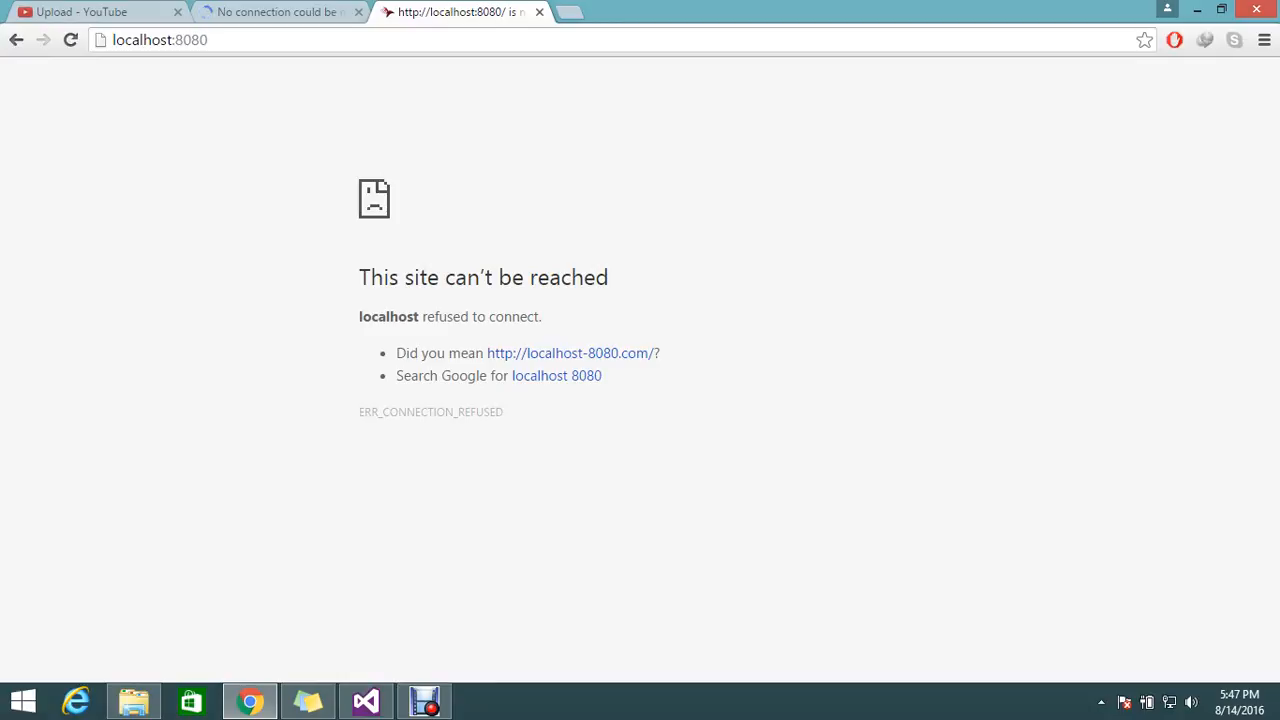
# - Check localhost:8080 in Chrome, where the RavenDB server refuses the connection
pyautogui.click(70, 40)
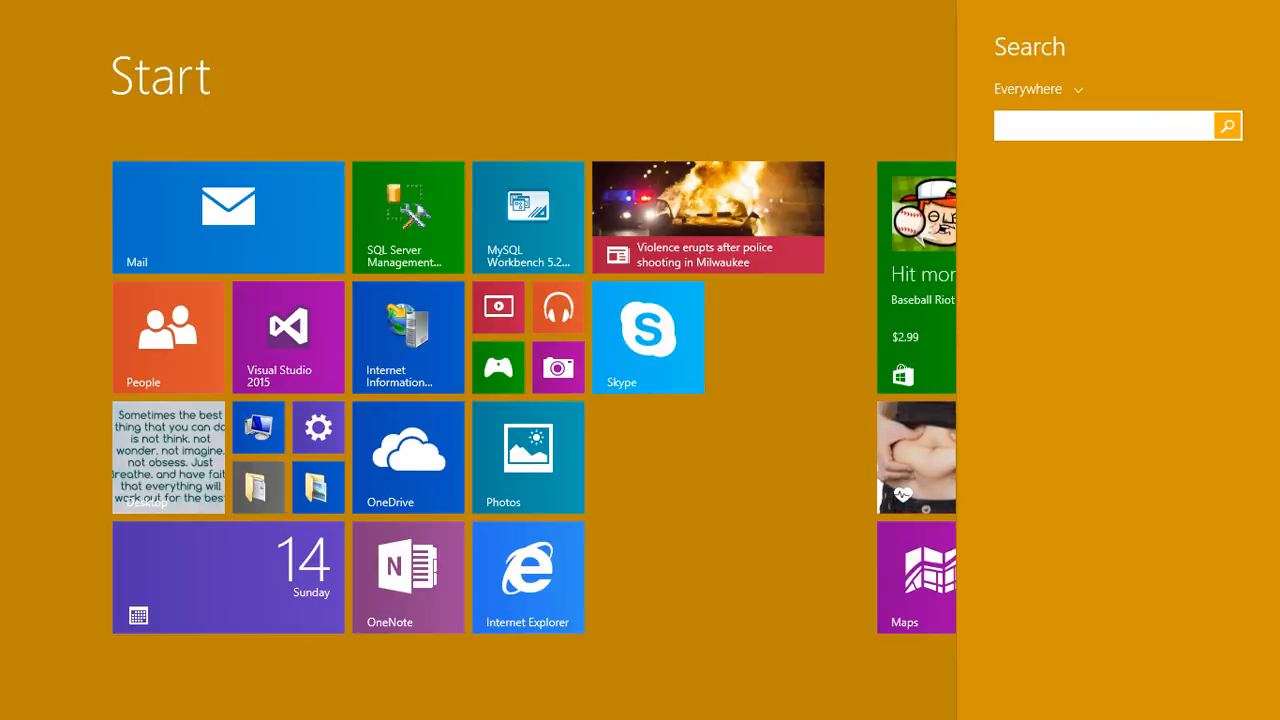
# - Search the Start screen for 'services' to find the local services manager
pyautogui.write('se')
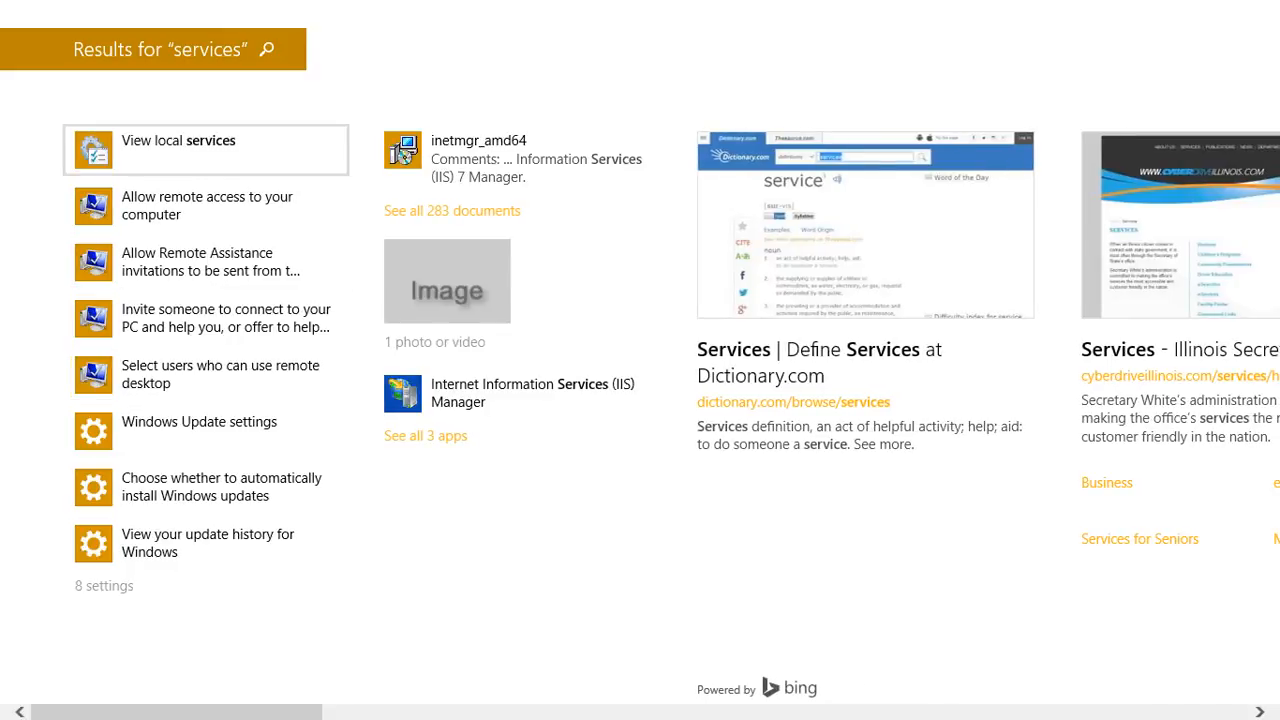
pyautogui.moveTo(178, 140)
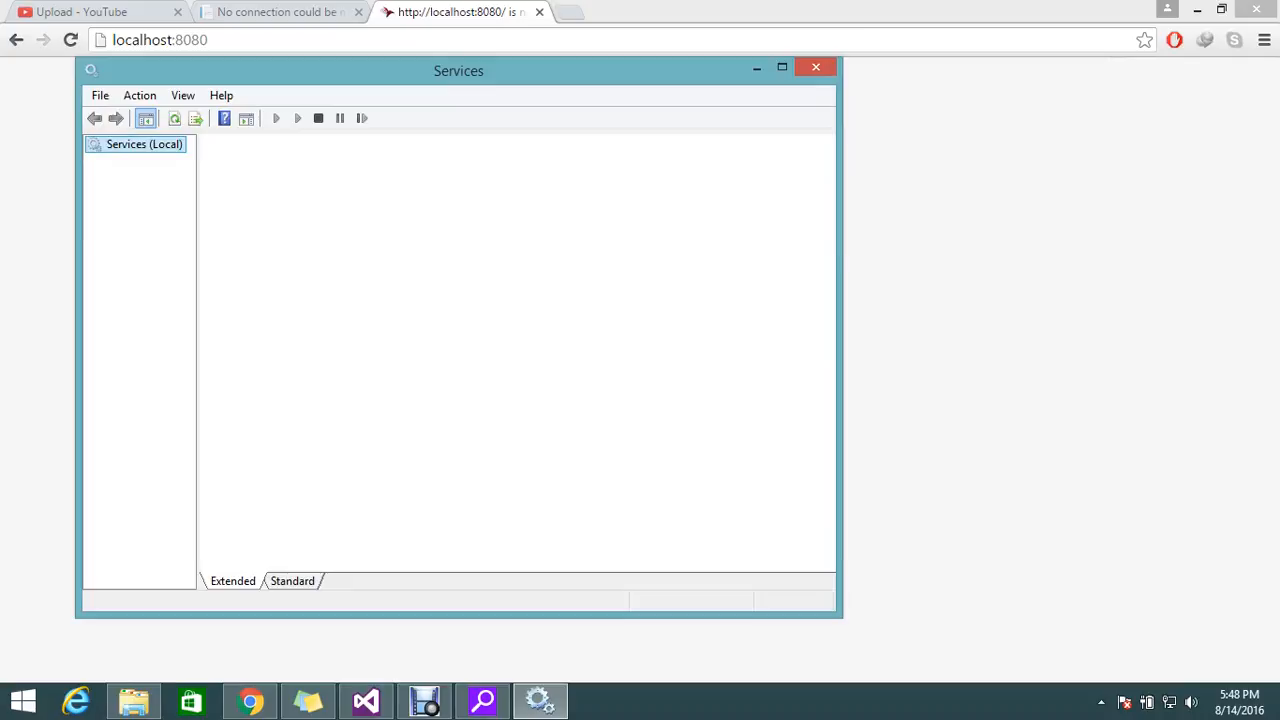
# - Start the stopped RavenDB service in Services and dismiss the Service Control progress dialog
pyautogui.click(144, 144)
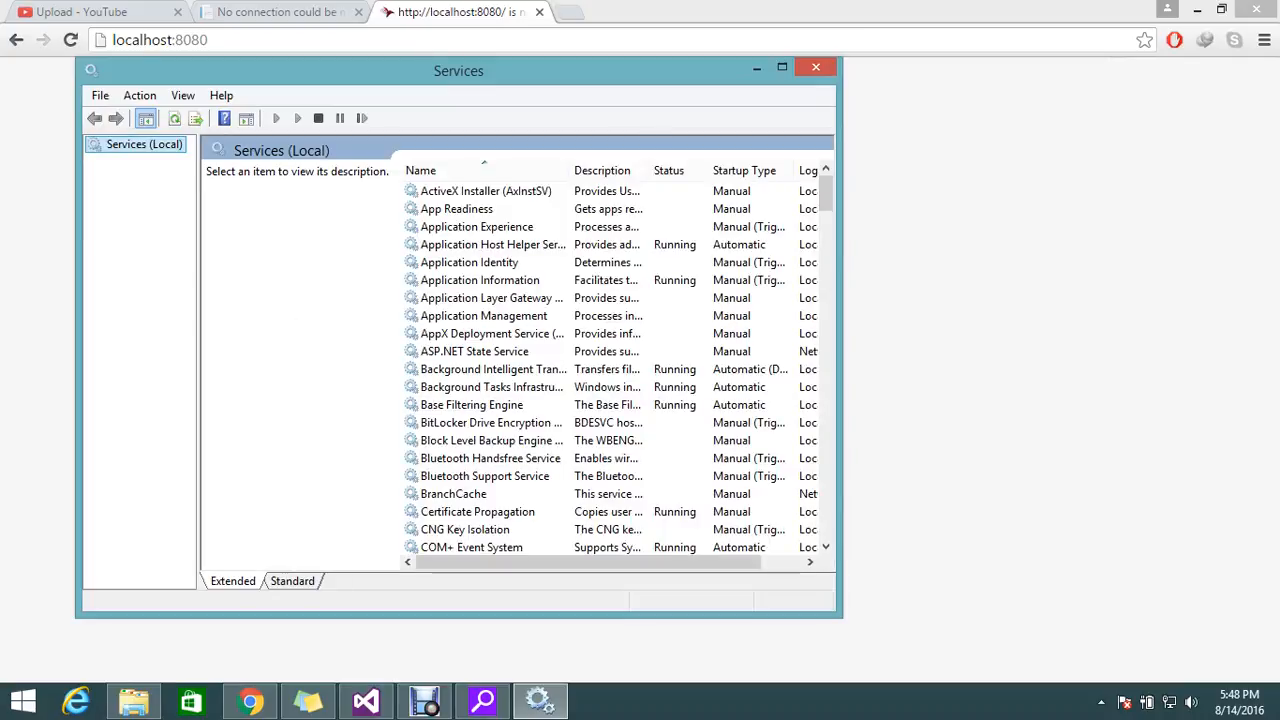
pyautogui.moveTo(540, 700)
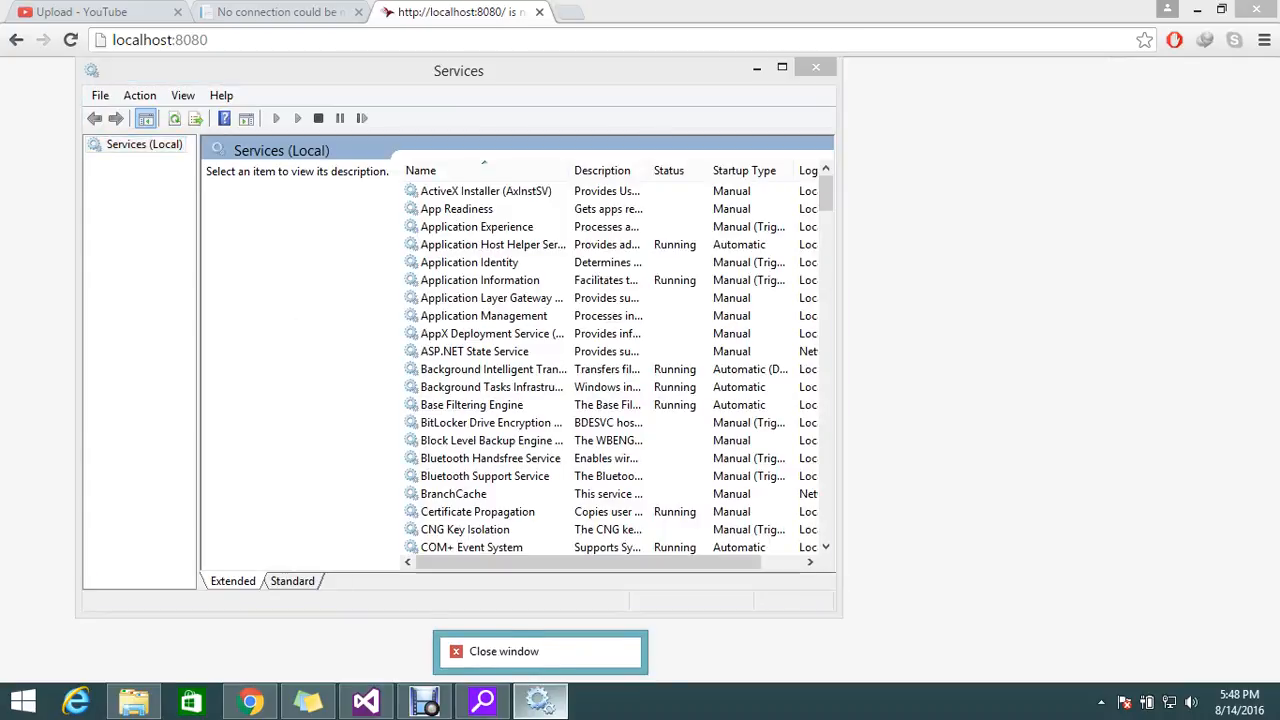
pyautogui.click(484, 316)
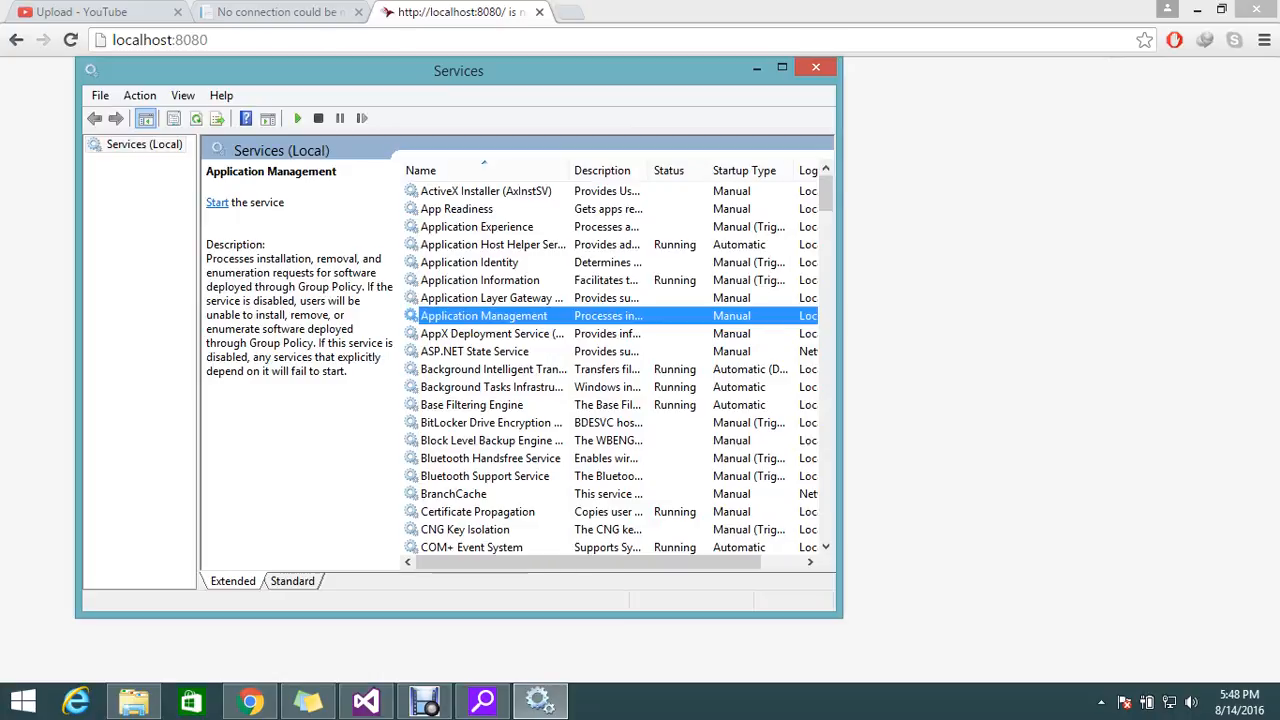
pyautogui.scroll(-3)
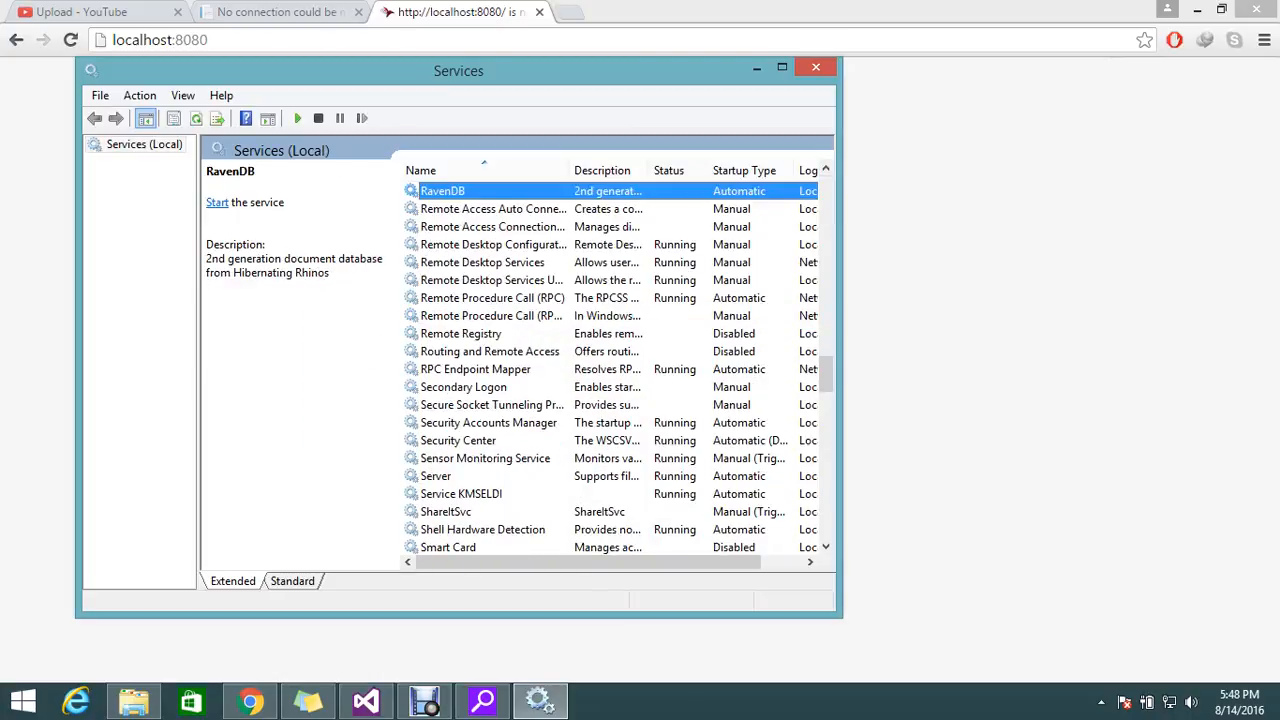
pyautogui.click(216, 202)
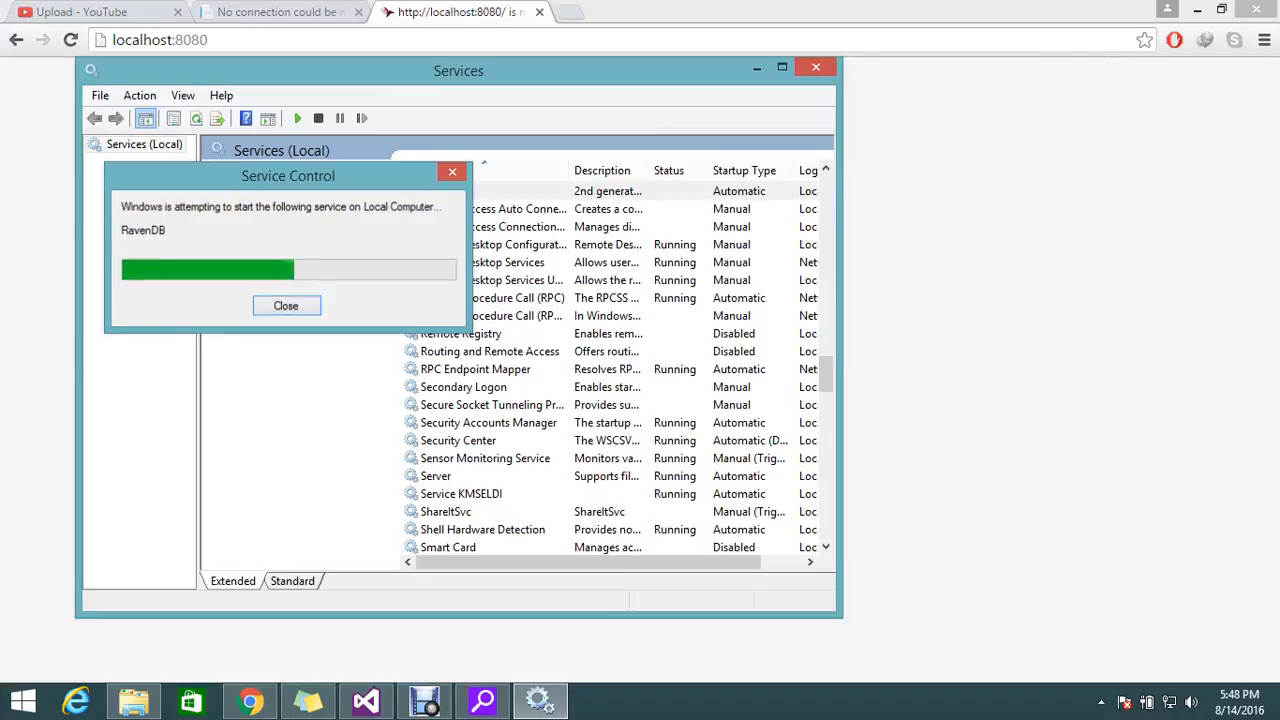
pyautogui.click(286, 304)
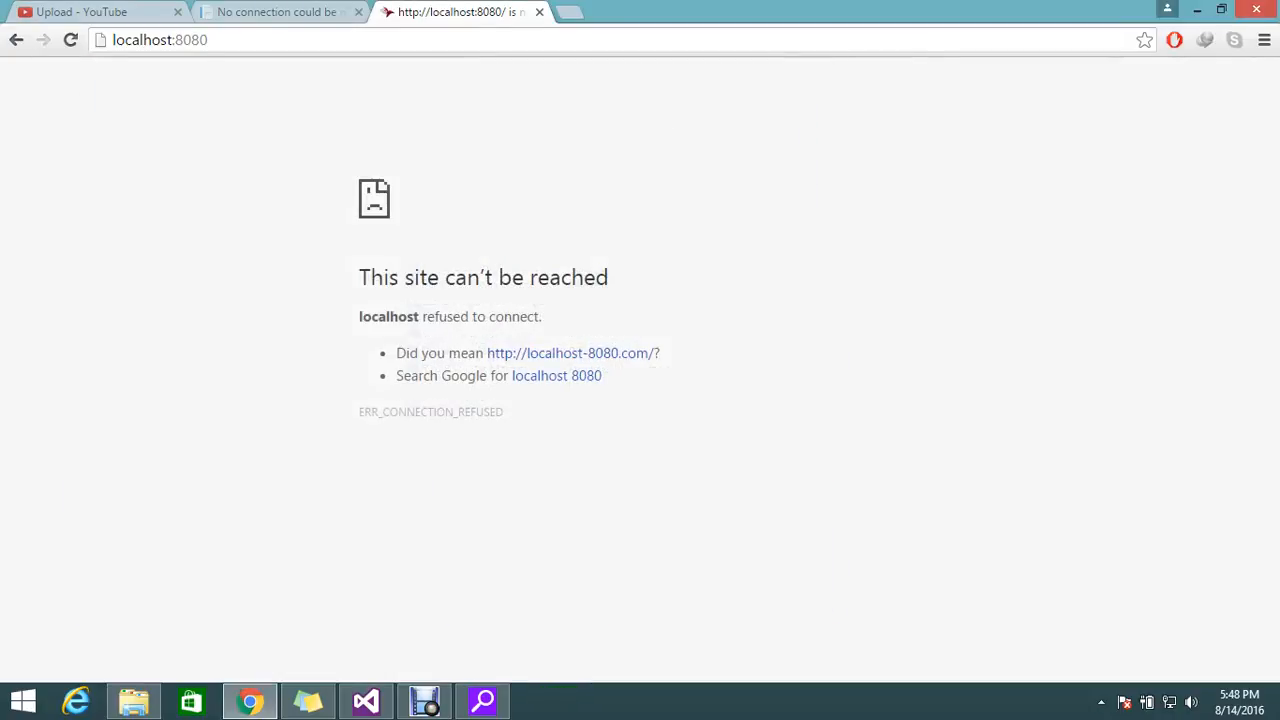
# - Reload localhost:8080 to load Raven.Studio, then refresh the app's localhost:54937/ravendb page
pyautogui.click(70, 40)
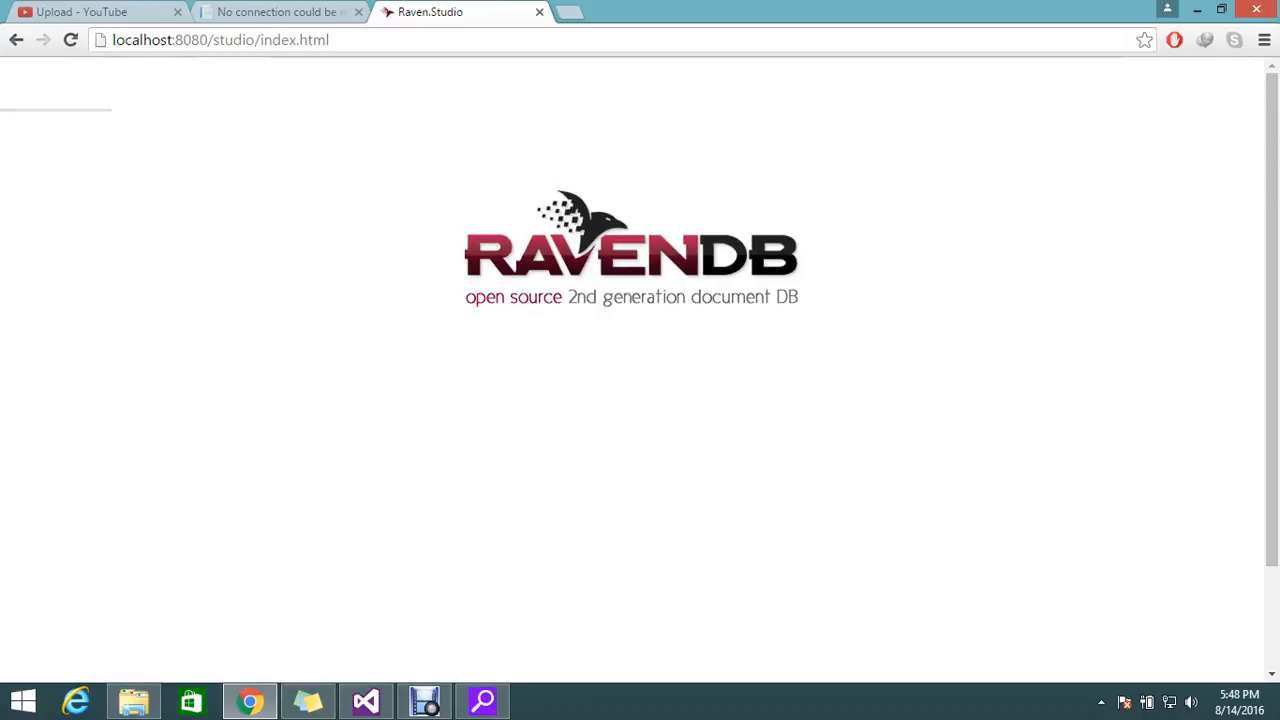
pyautogui.click(364, 700)
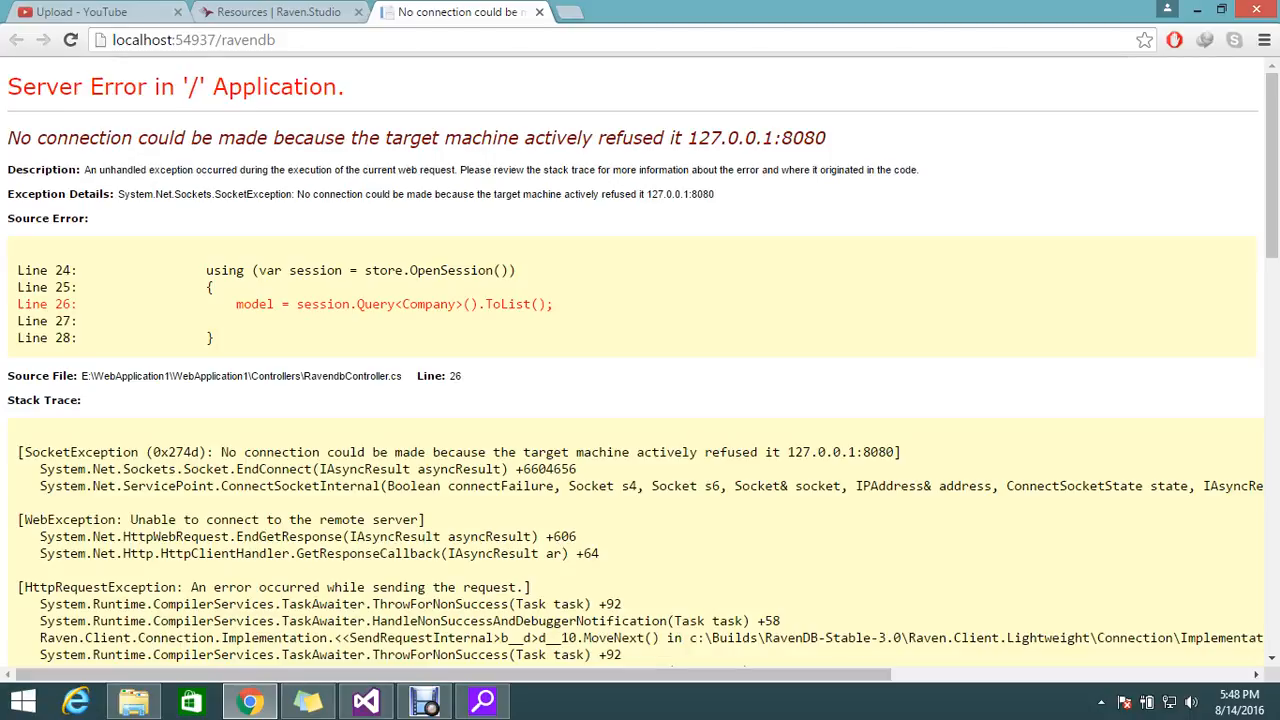
pyautogui.click(192, 40)
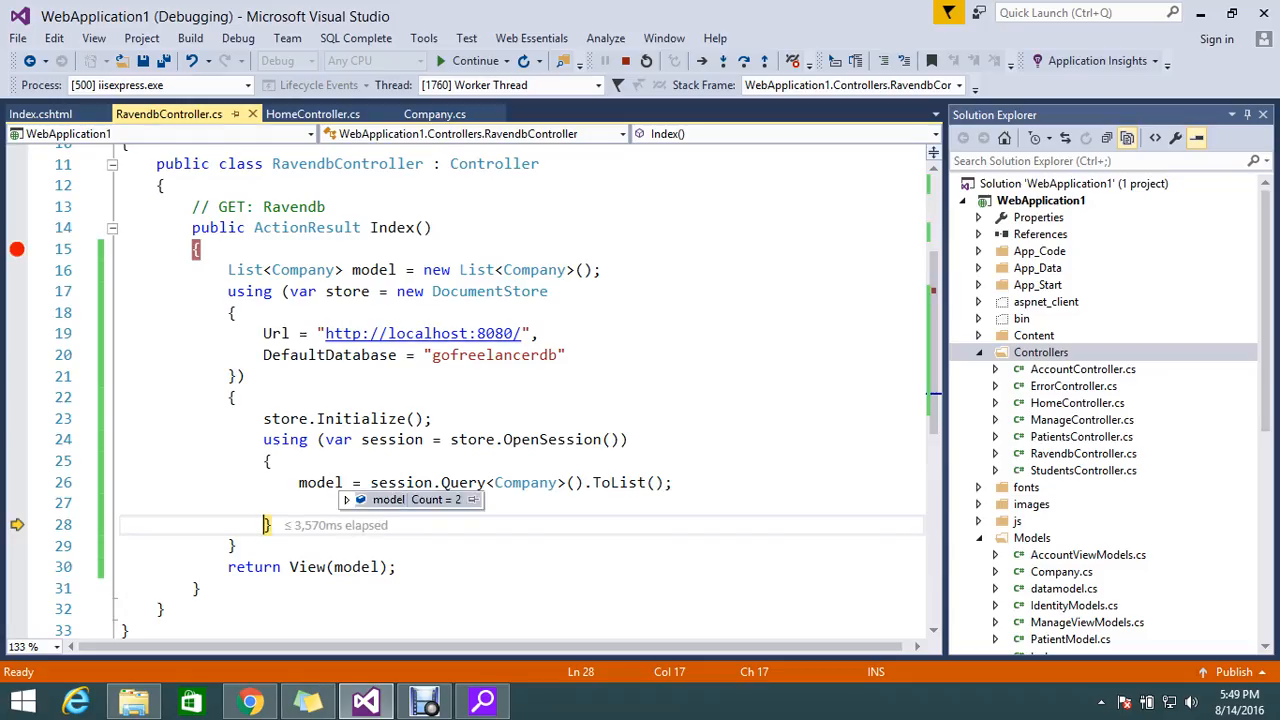
# - Continue the debugger so the request finishes with the two-company model
pyautogui.click(476, 60)
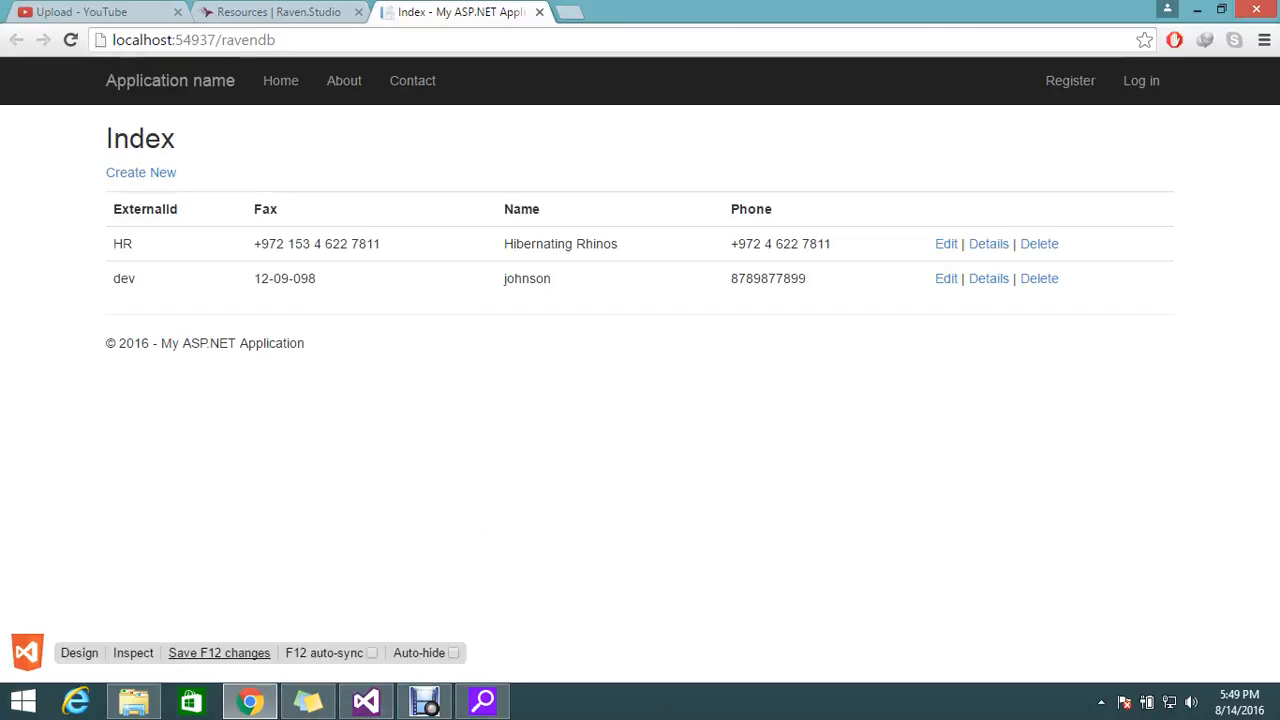
# - Review the Index page listing the HR and dev companies, switching between Chrome and the RavendbController code
pyautogui.click(364, 700)
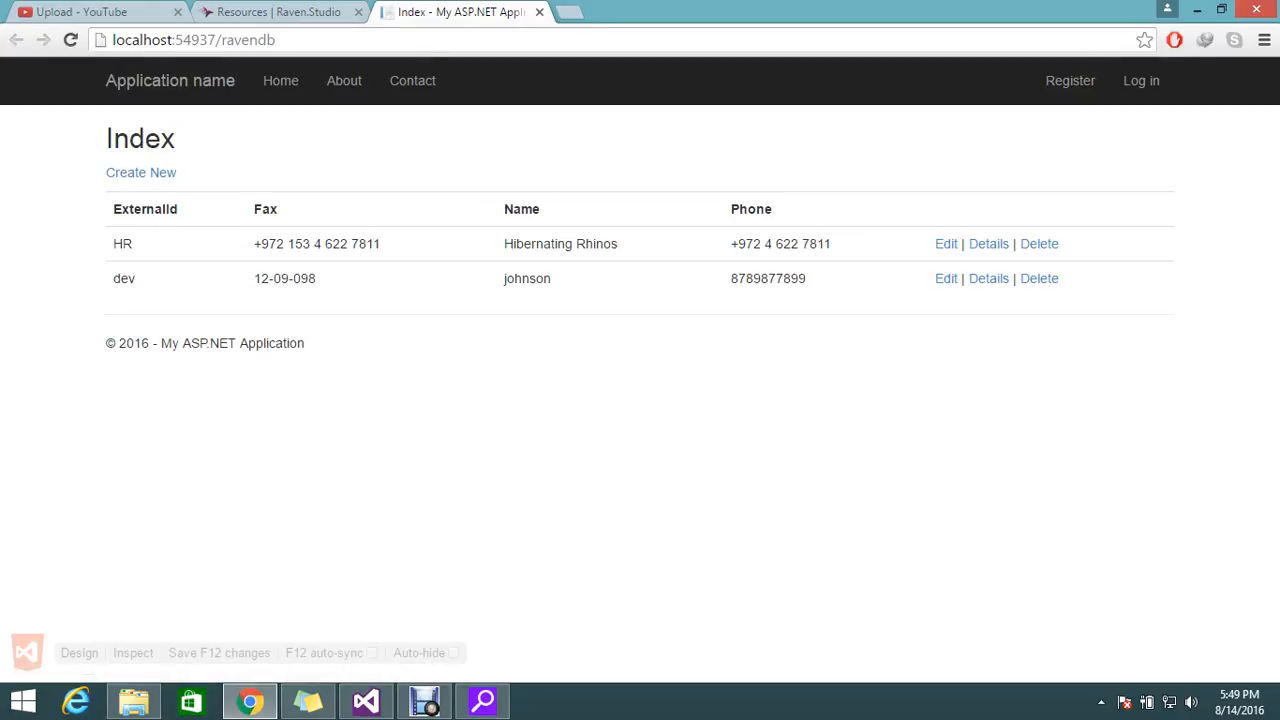
pyautogui.click(364, 700)
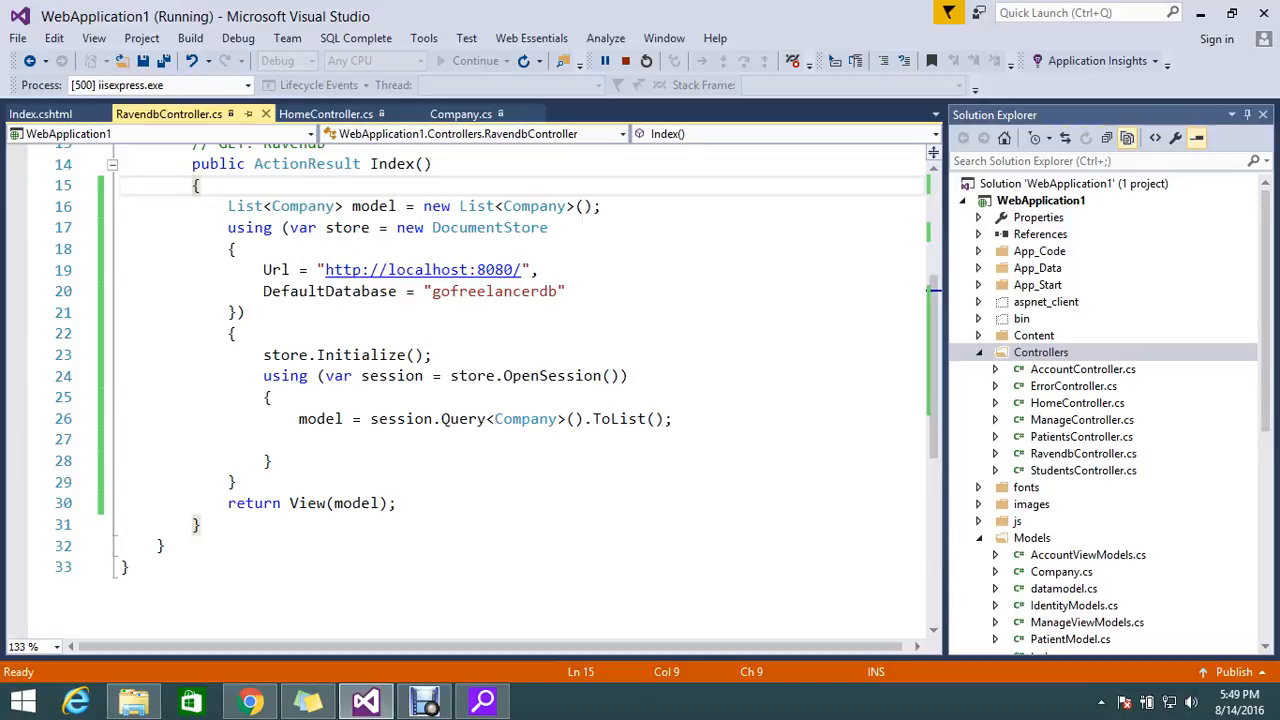
pyautogui.click(248, 700)
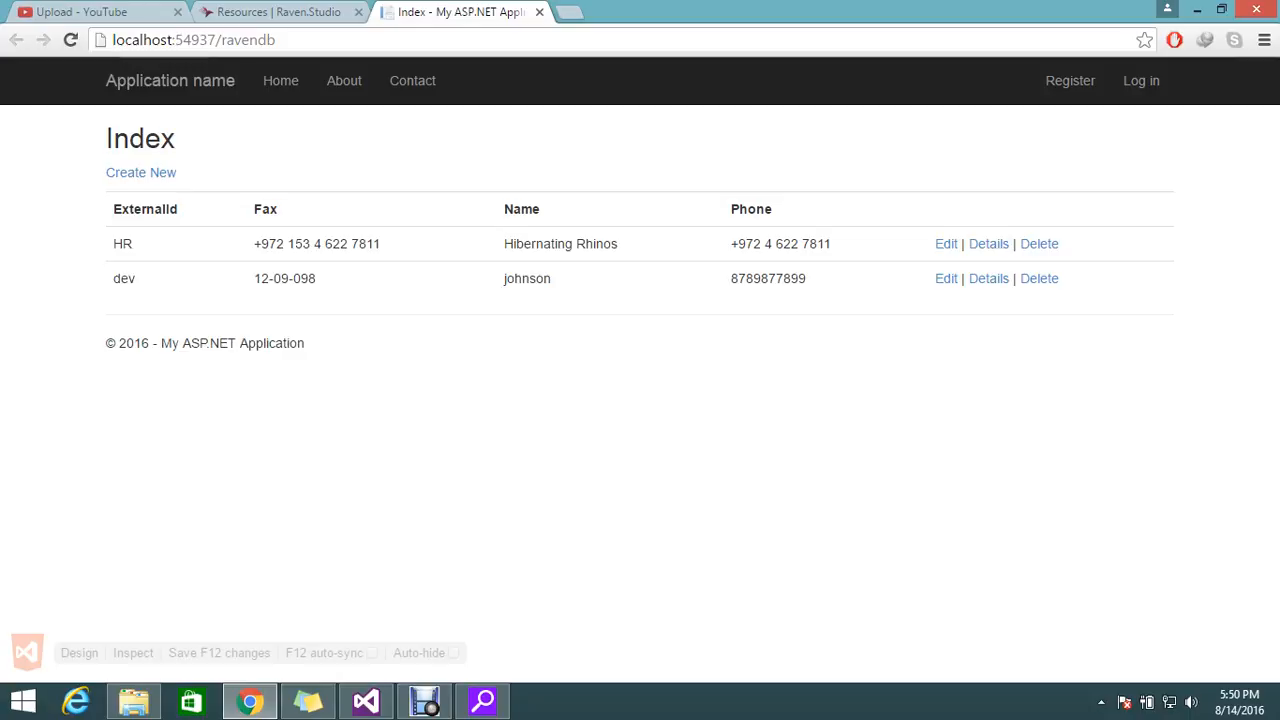
pyautogui.moveTo(140, 172)
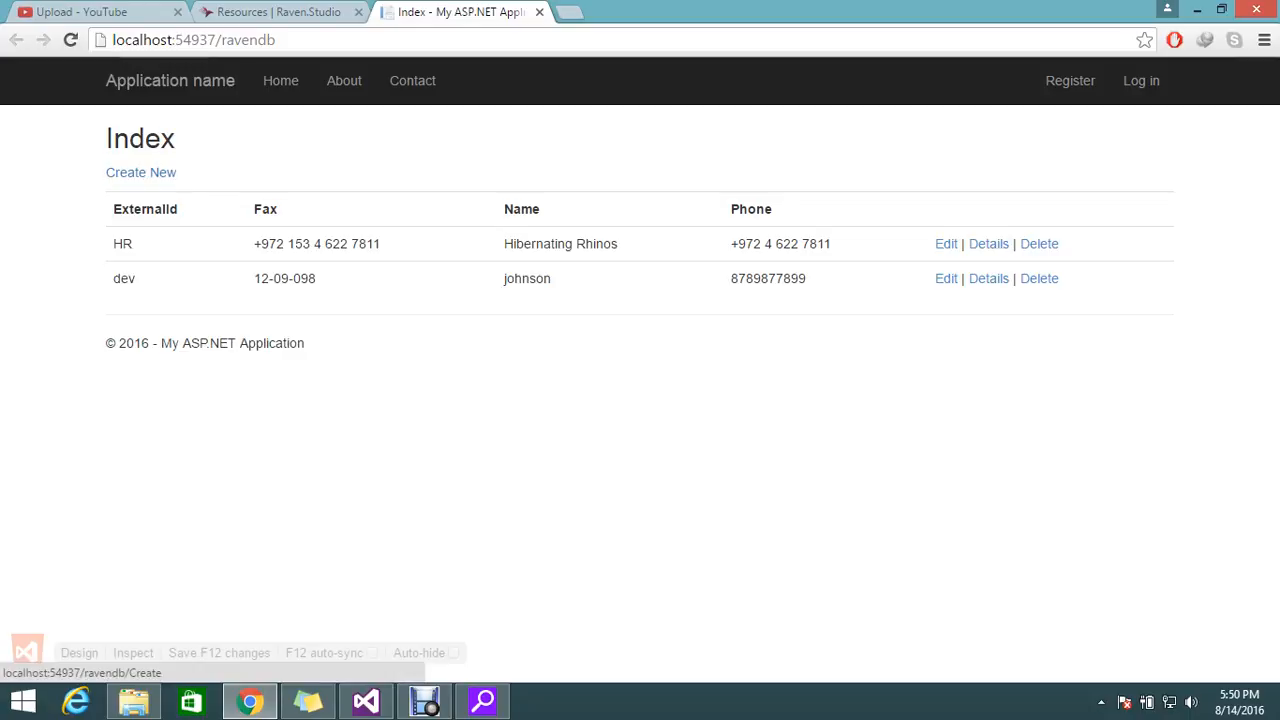
pyautogui.moveTo(988, 244)
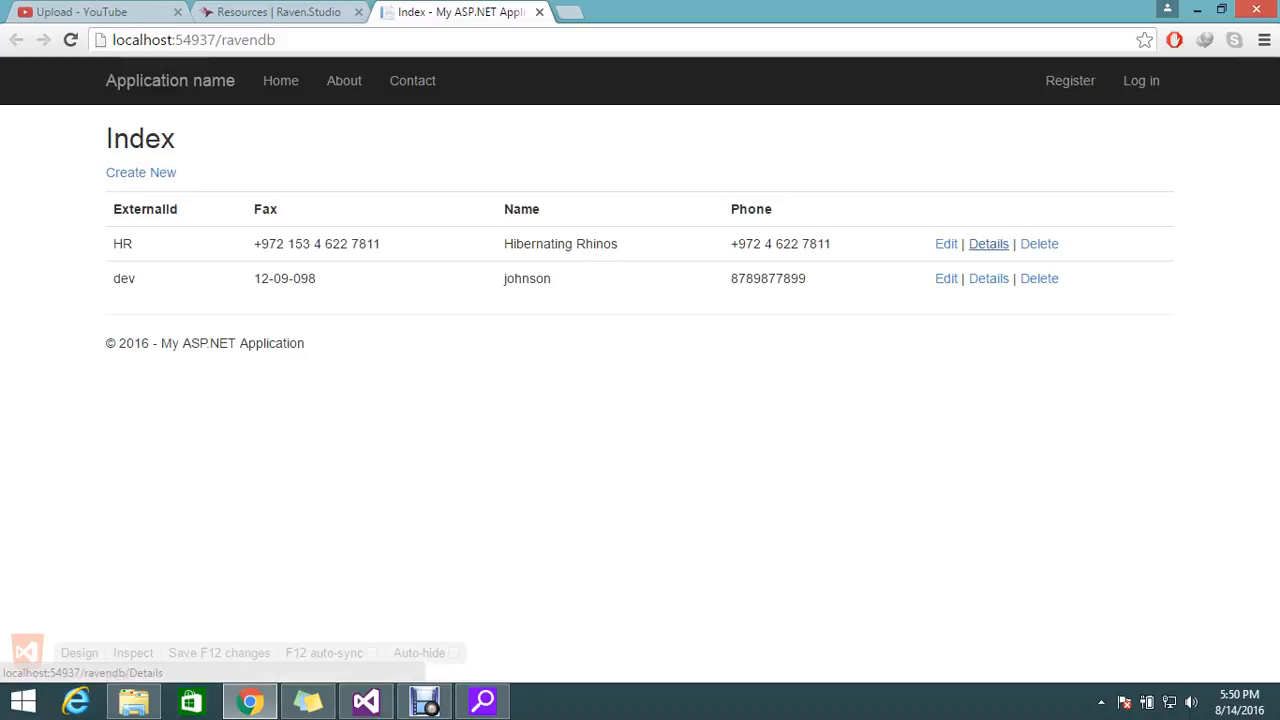
pyautogui.moveTo(1040, 244)
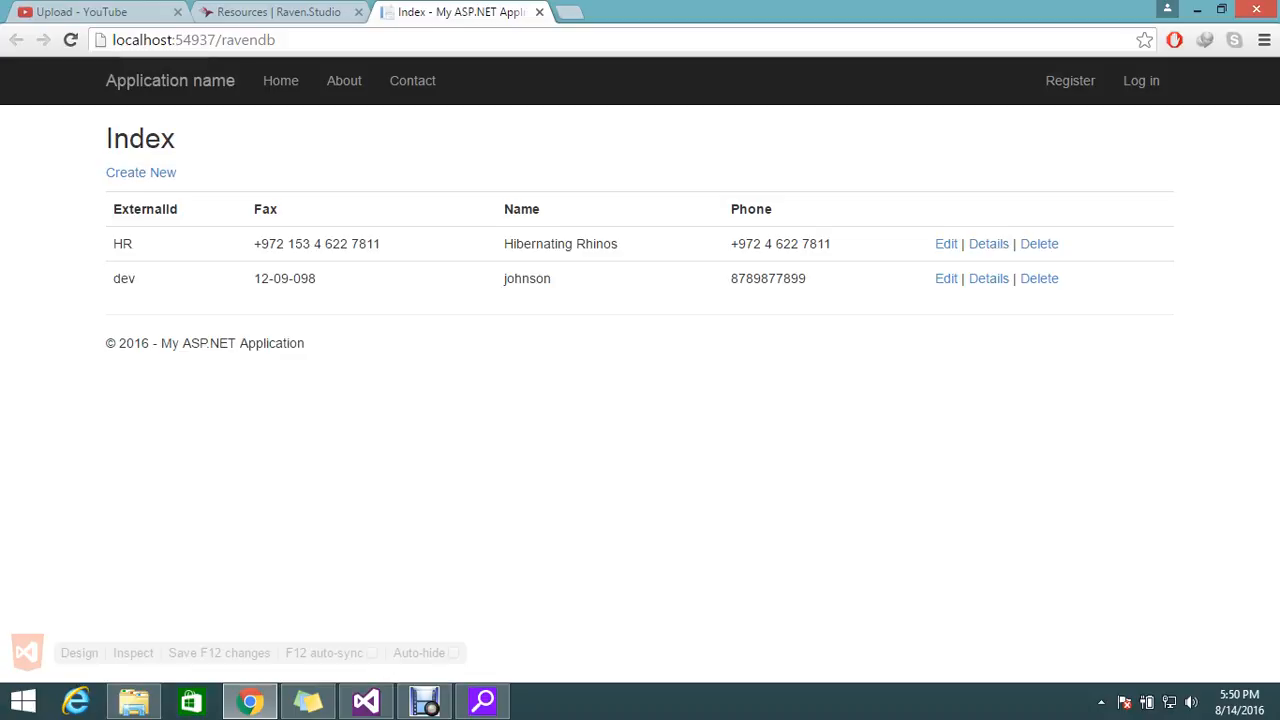
pyautogui.click(364, 700)
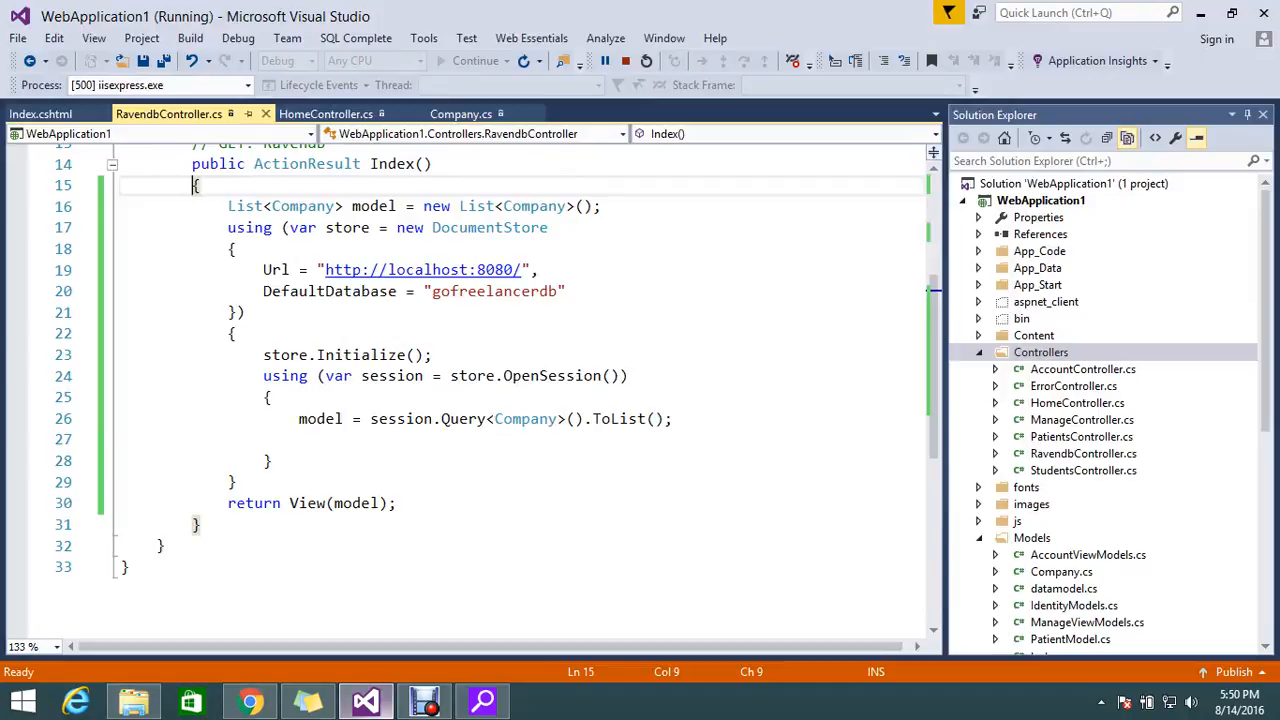